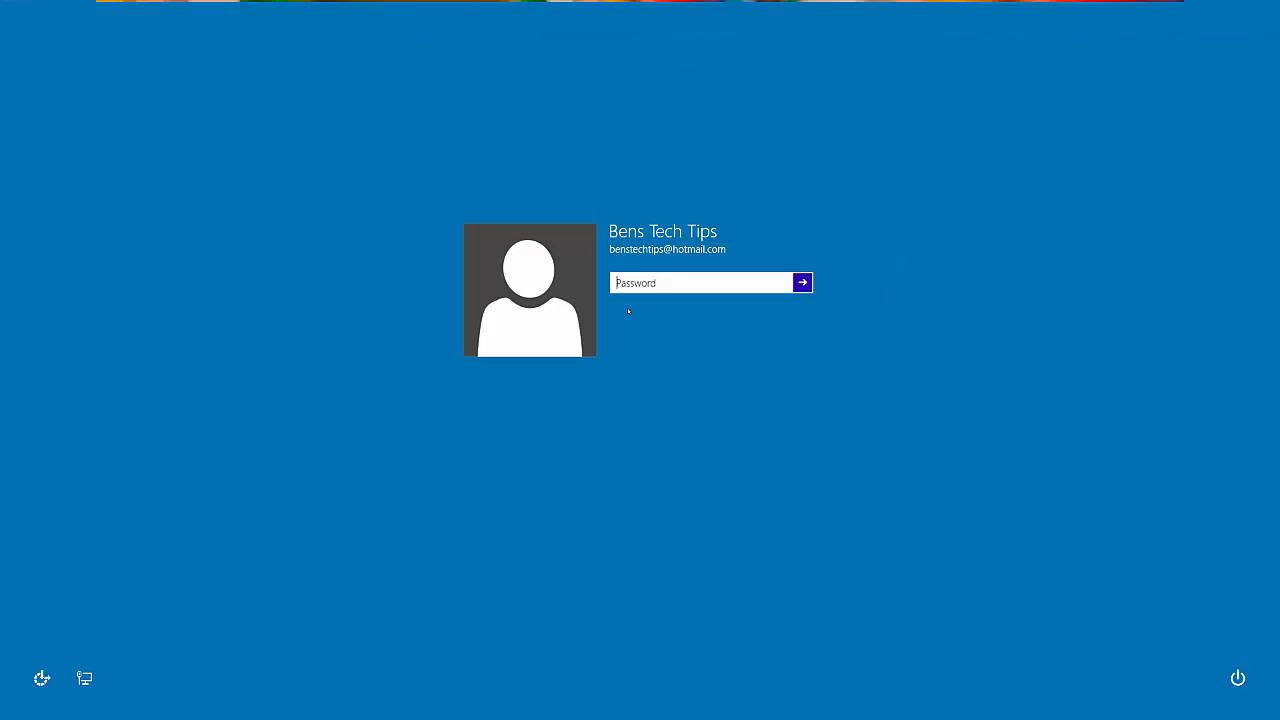
Step: Enter the account password and submit it to sign in to the desktop
{"action": "type", "text": "password"}
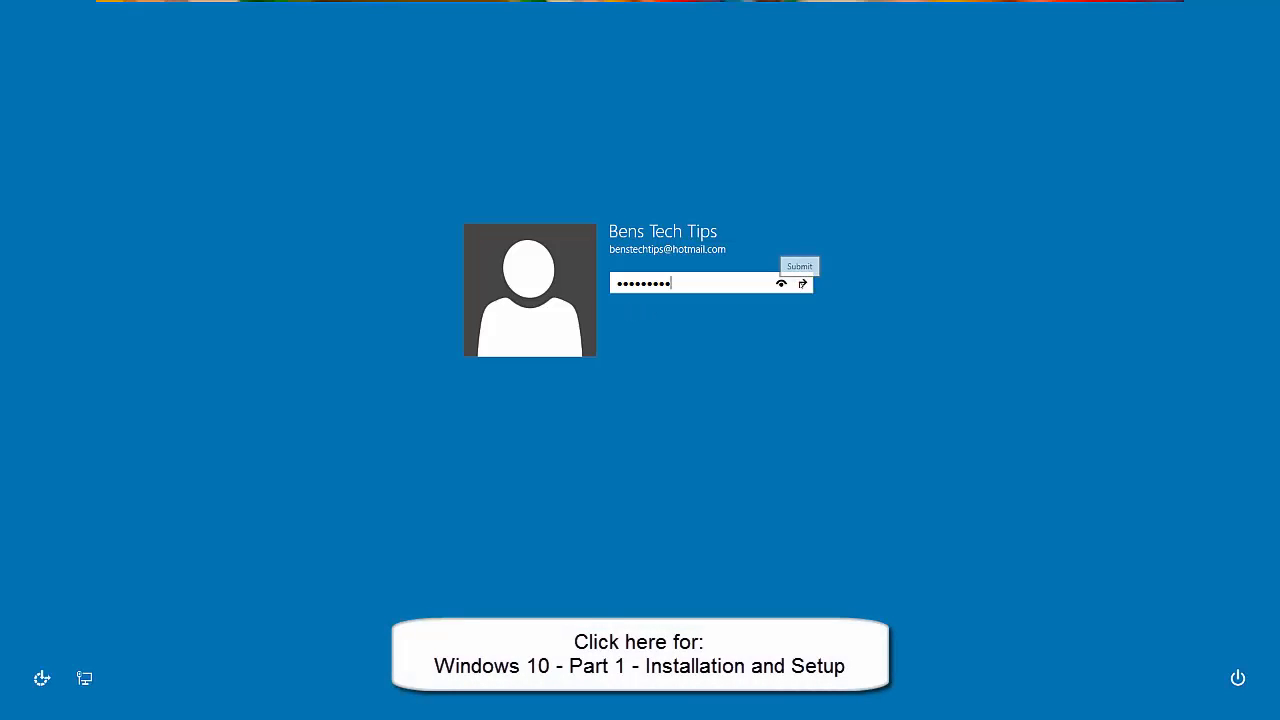
{"action": "left_click", "coordinate": [799, 266]}
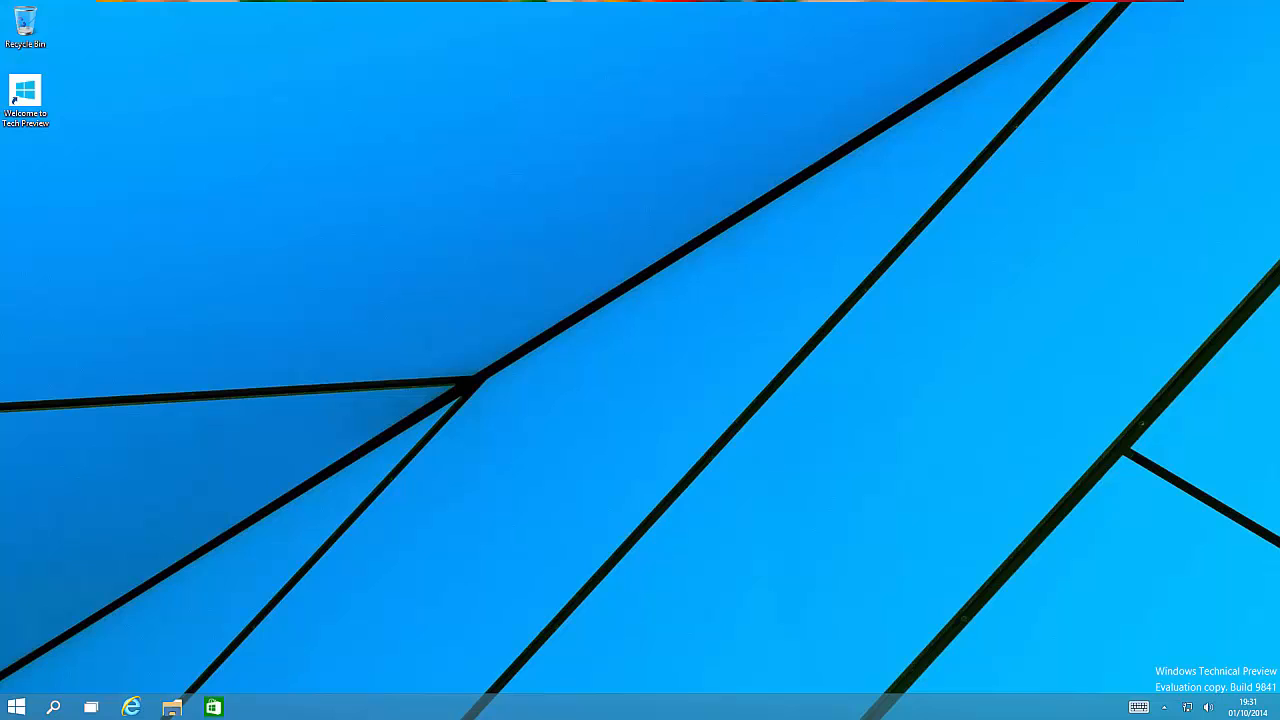
{"action": "mouse_move", "coordinate": [138, 621]}
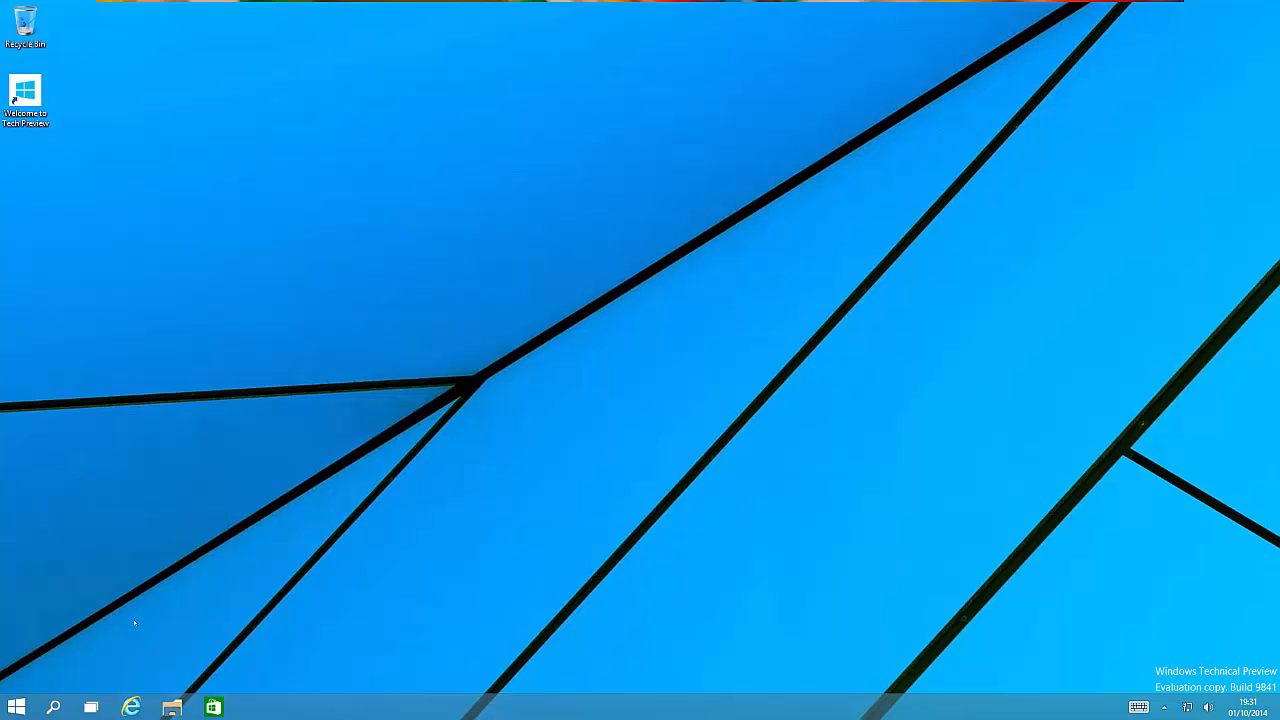
{"action": "left_click", "coordinate": [15, 707]}
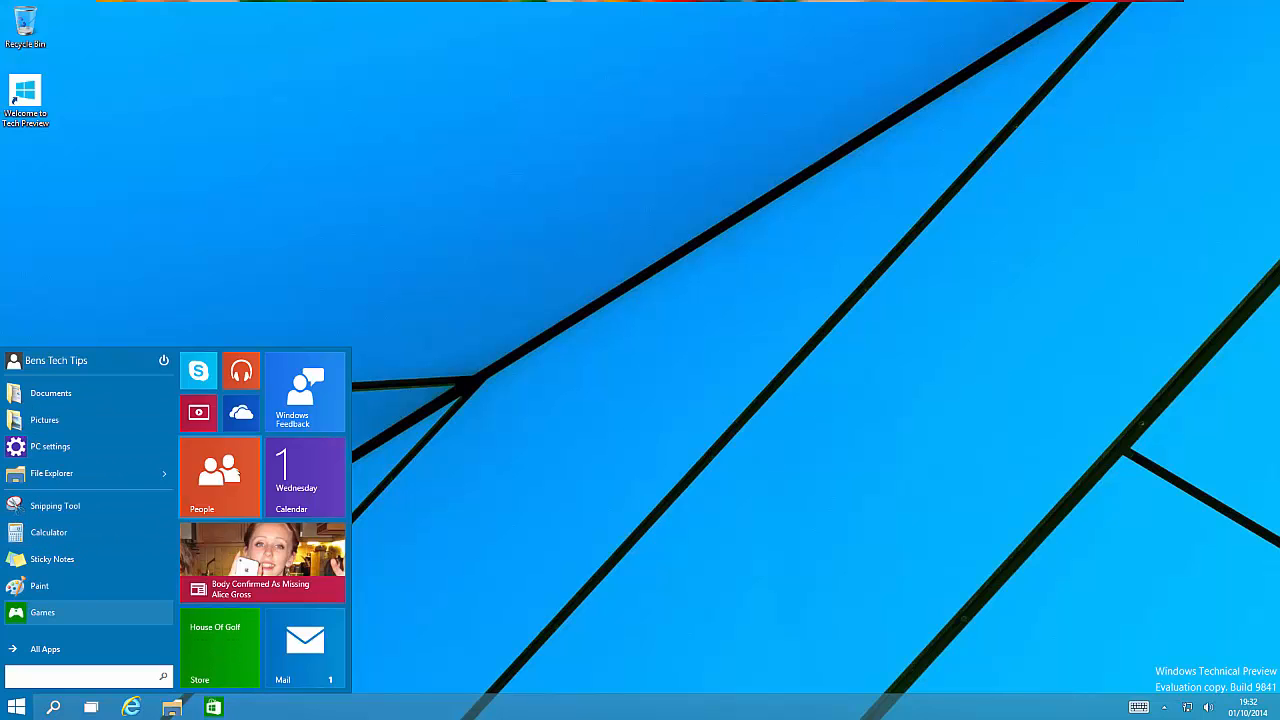
{"action": "mouse_move", "coordinate": [50, 446]}
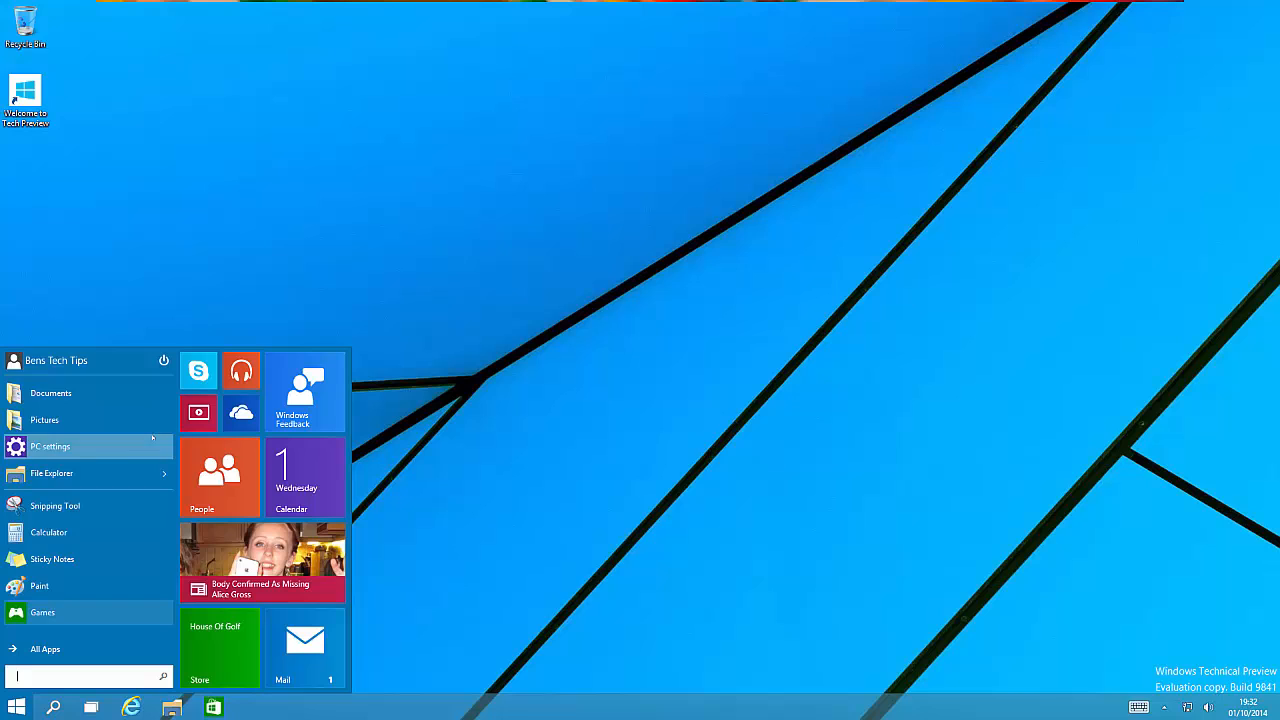
{"action": "mouse_move", "coordinate": [75, 420]}
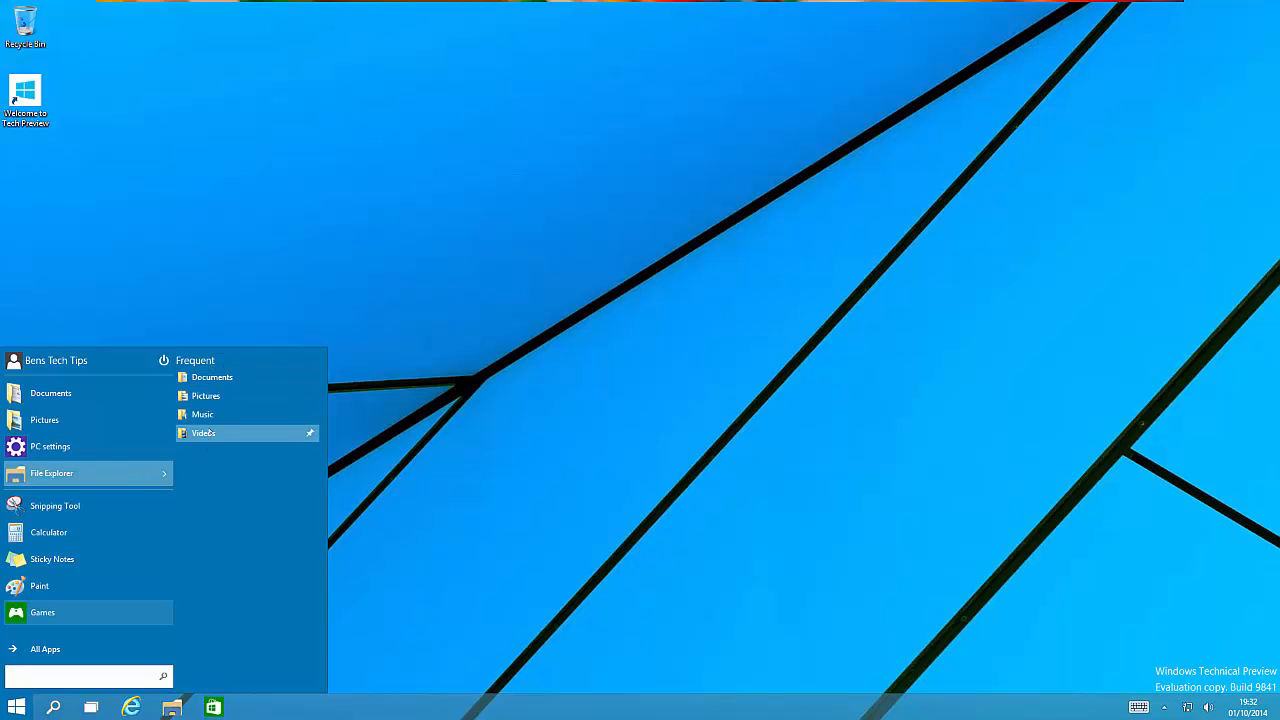
{"action": "mouse_move", "coordinate": [118, 477]}
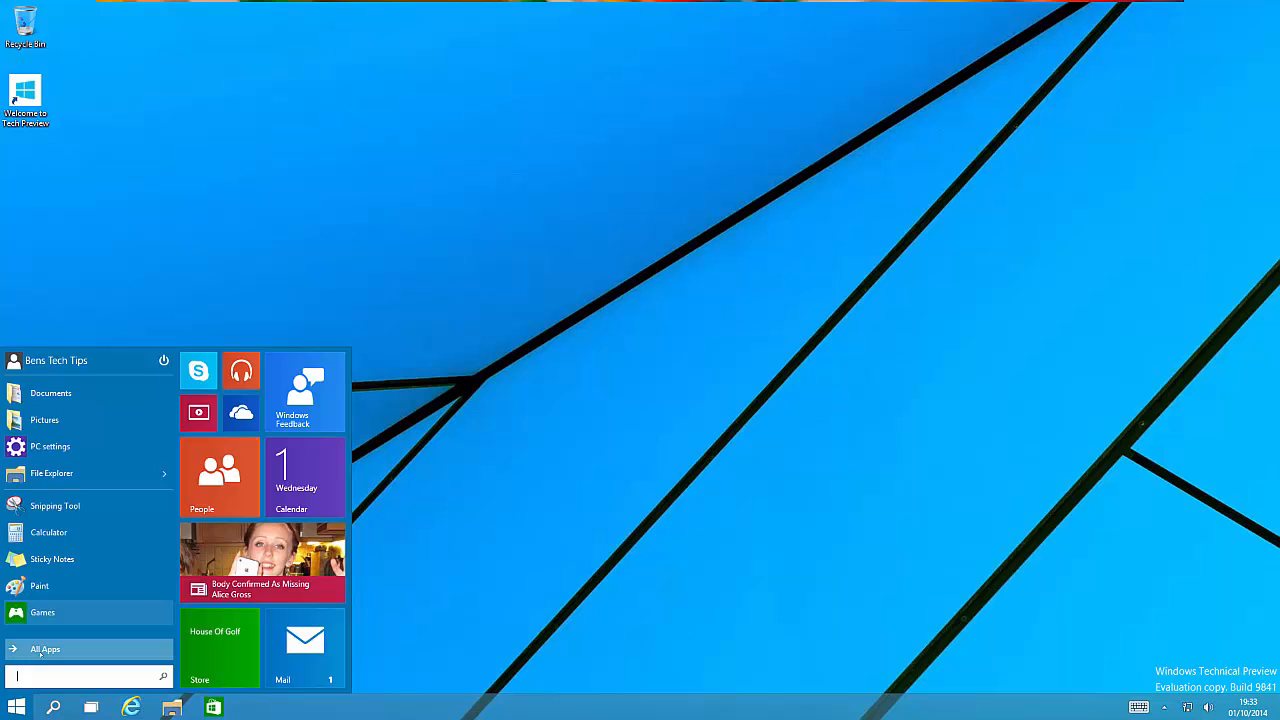
Step: Open All Apps and expand Windows Accessories to show Calculator, Notepad, Paint and WordPad
{"action": "left_click", "coordinate": [46, 649]}
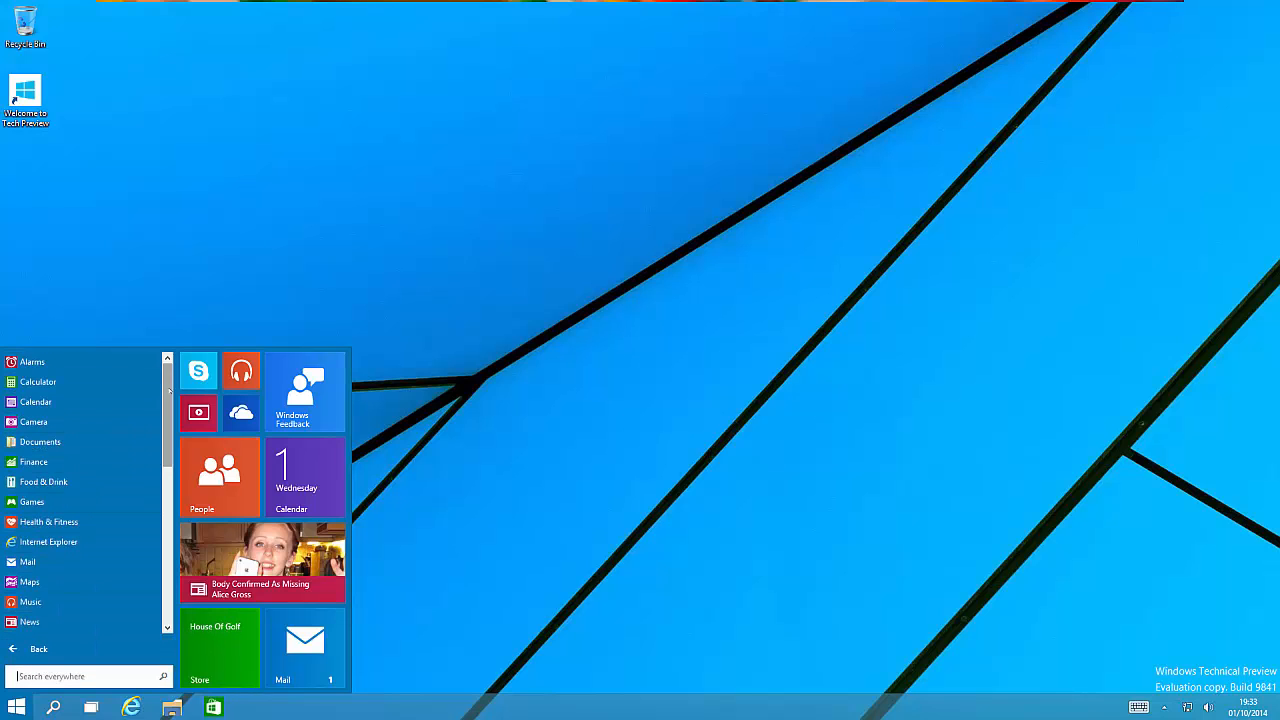
{"action": "mouse_move", "coordinate": [38, 382]}
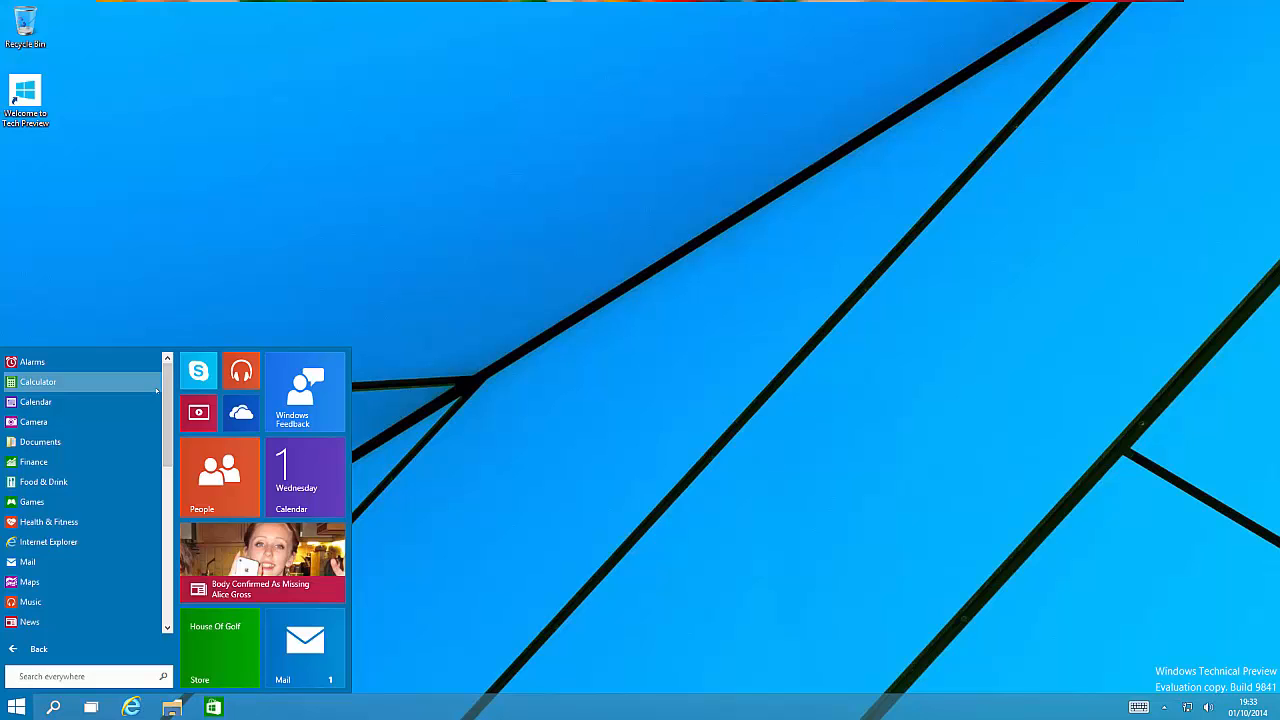
{"action": "scroll", "scroll_direction": "down", "scroll_amount": 3}
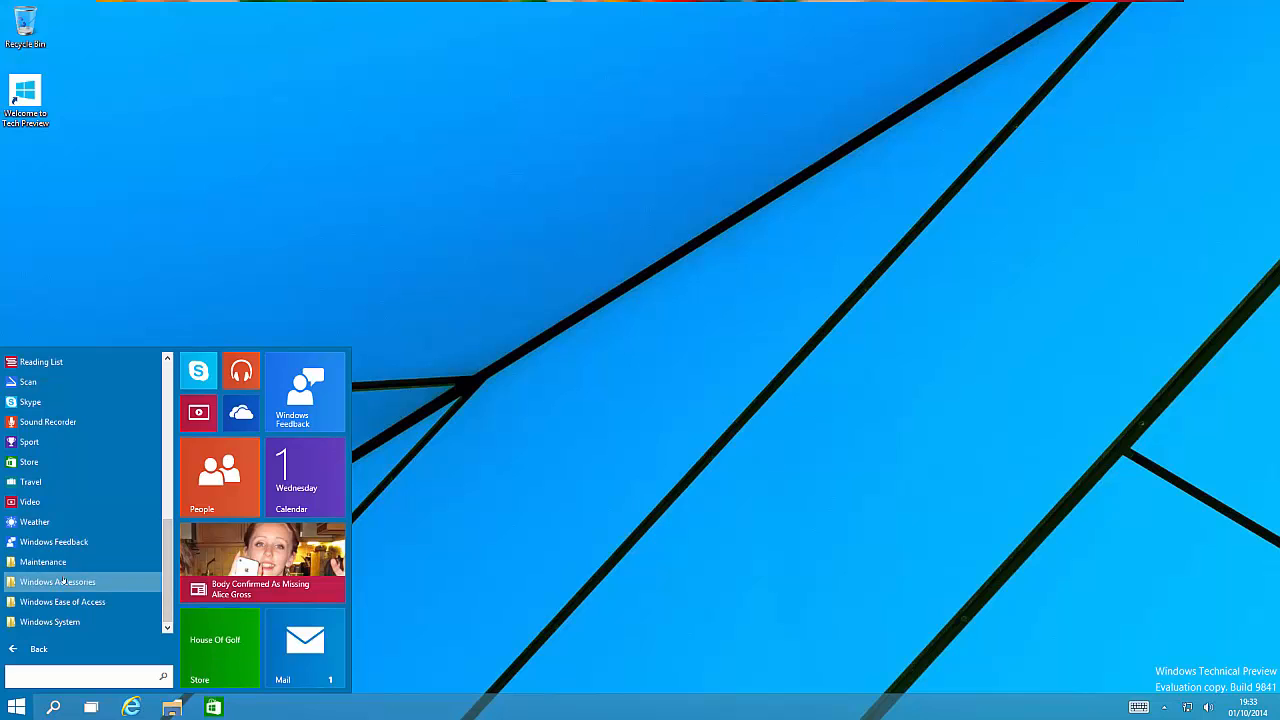
{"action": "mouse_move", "coordinate": [63, 601]}
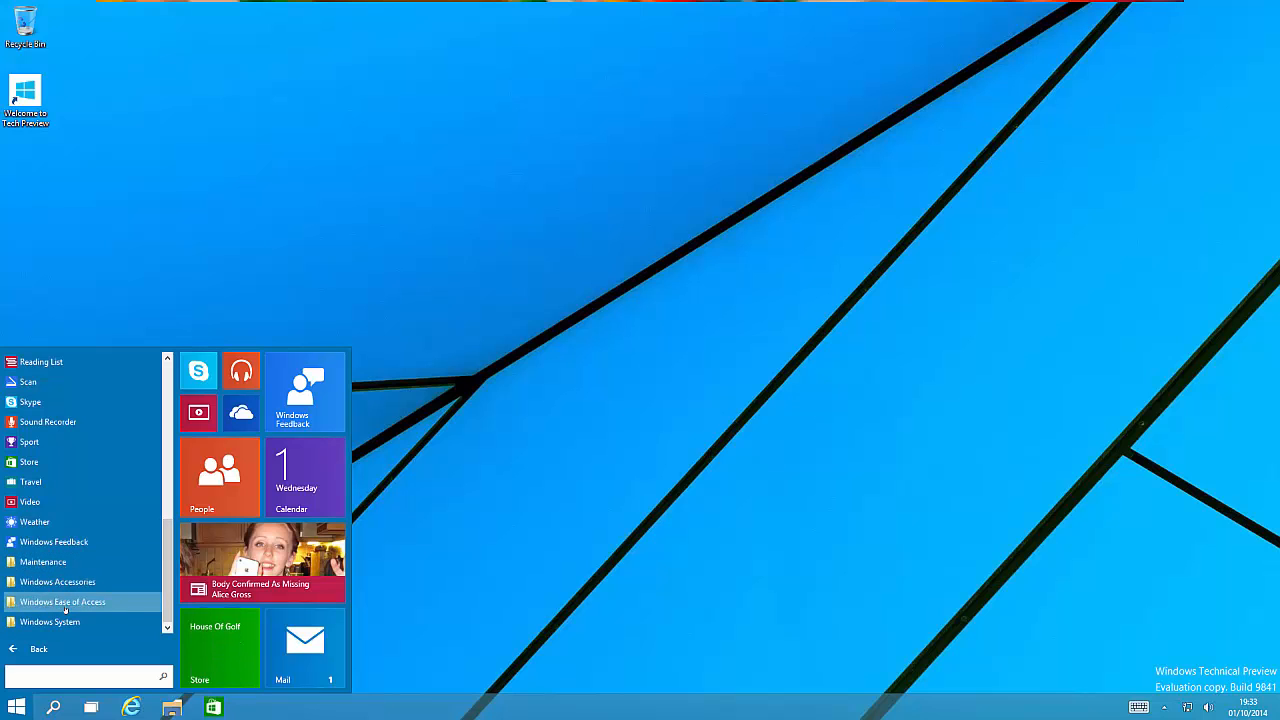
{"action": "mouse_move", "coordinate": [65, 580]}
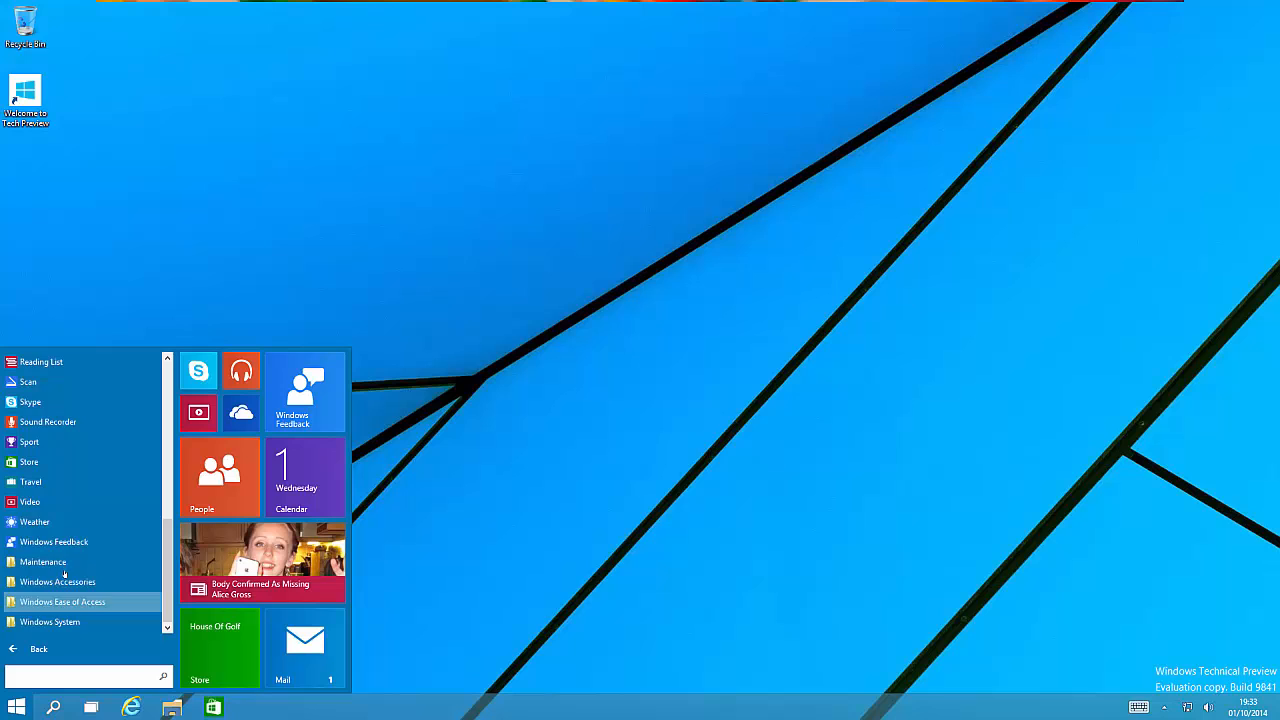
{"action": "left_click", "coordinate": [57, 581]}
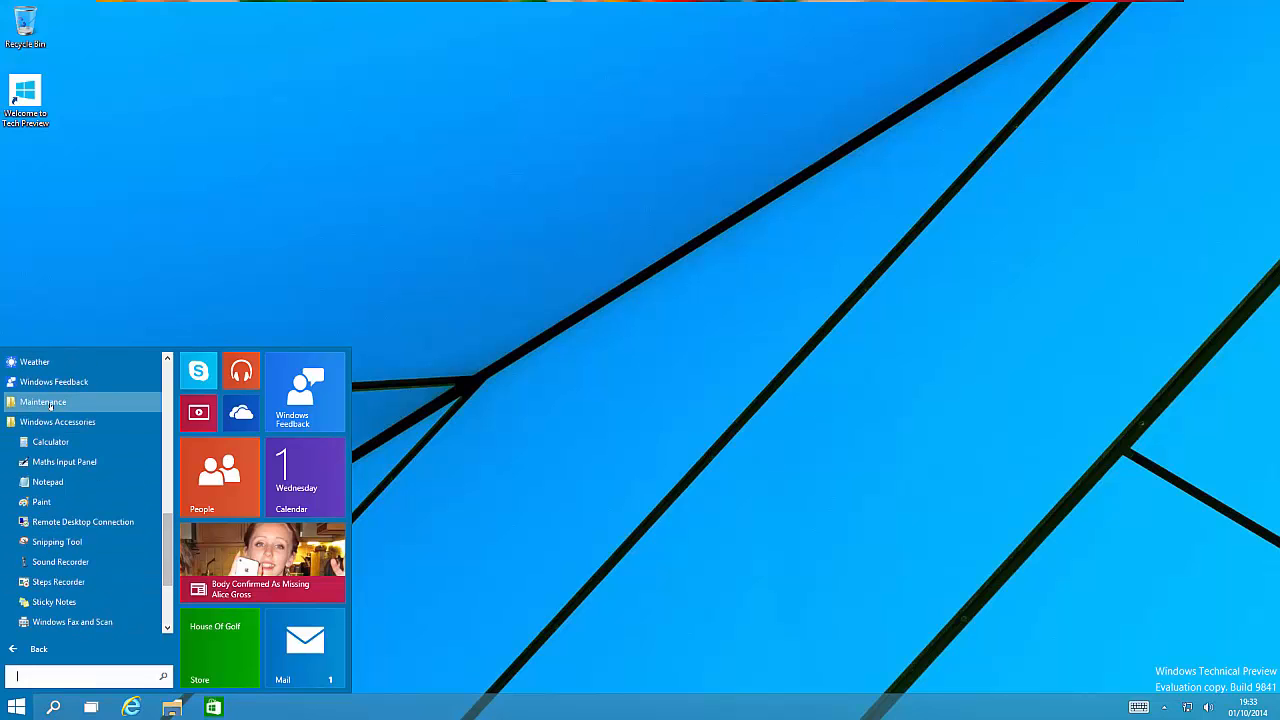
{"action": "mouse_move", "coordinate": [57, 421]}
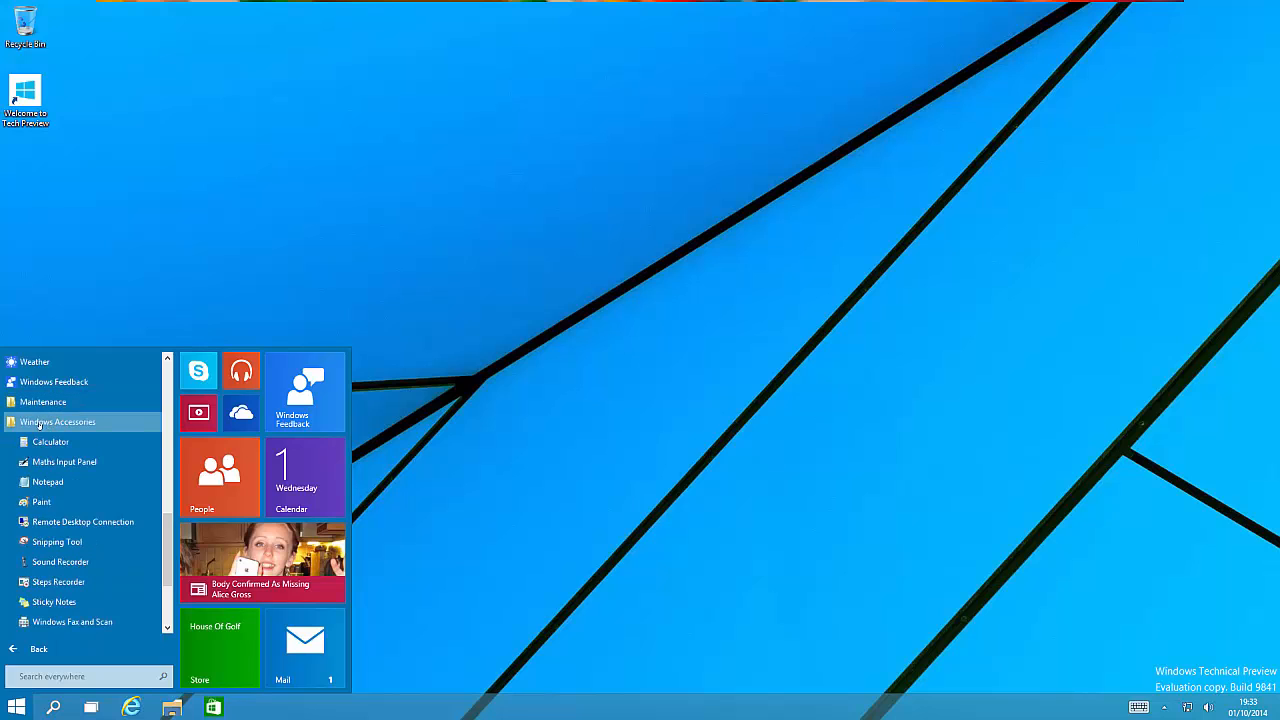
{"action": "scroll", "scroll_direction": "down", "scroll_amount": 3}
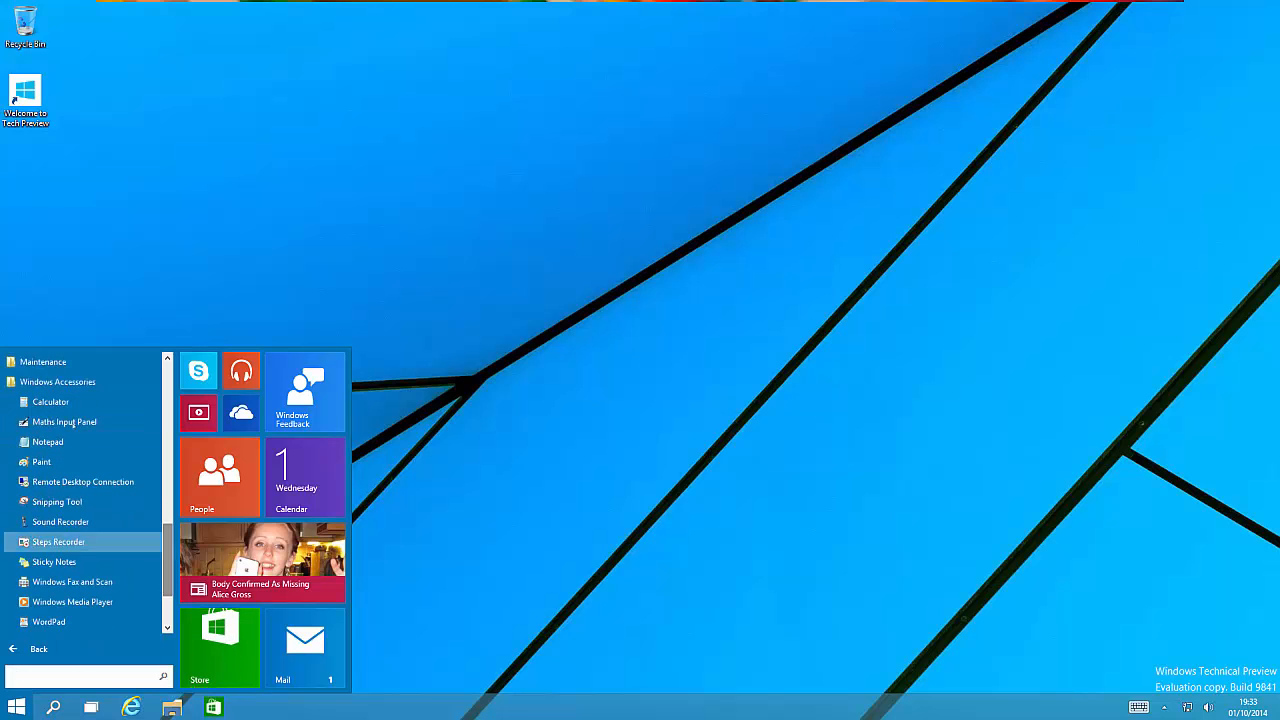
{"action": "mouse_move", "coordinate": [83, 482]}
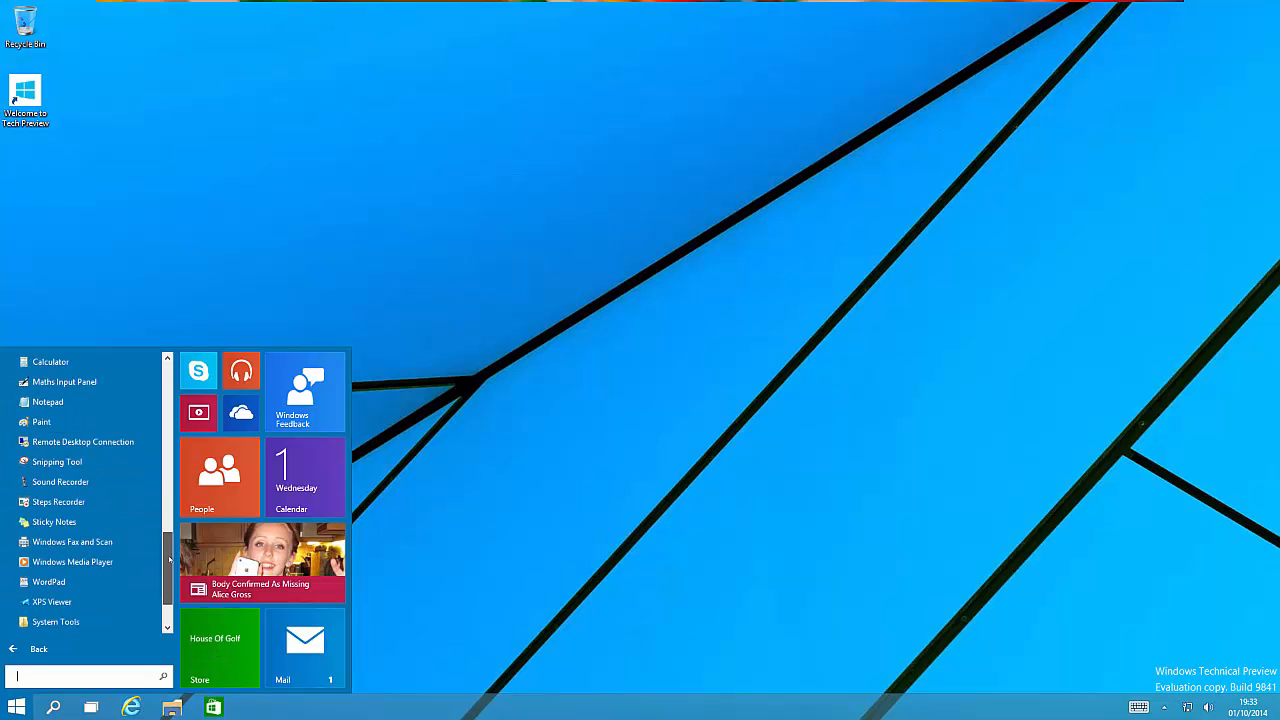
{"action": "mouse_move", "coordinate": [60, 481]}
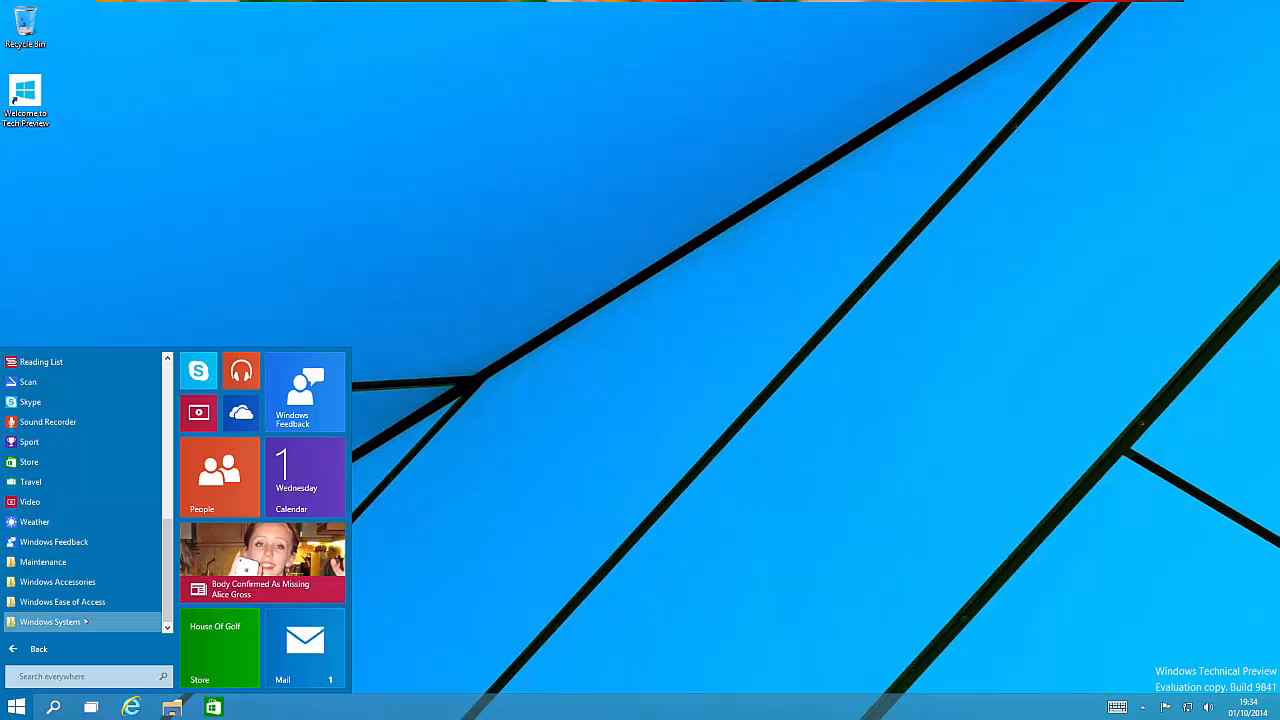
Step: Scroll the All Apps list down to the Windows System folder with Command Prompt and Control Panel
{"action": "scroll", "scroll_direction": "down", "scroll_amount": 3}
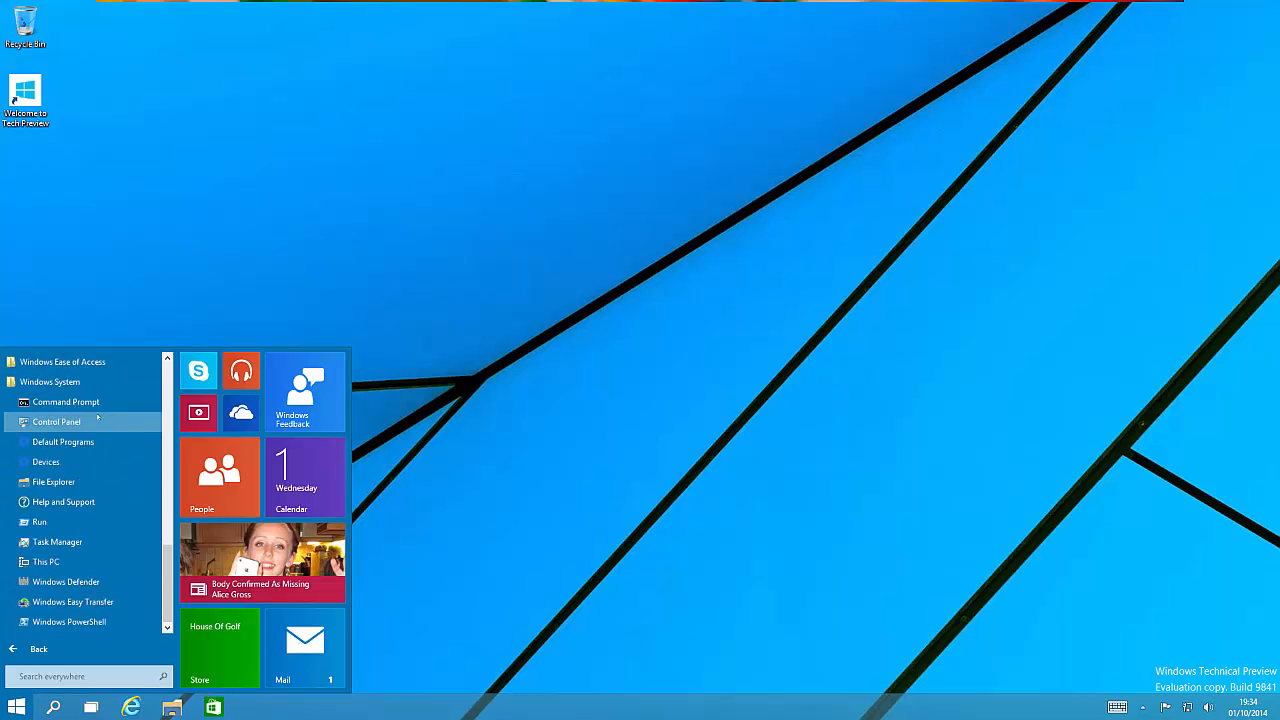
{"action": "mouse_move", "coordinate": [65, 402]}
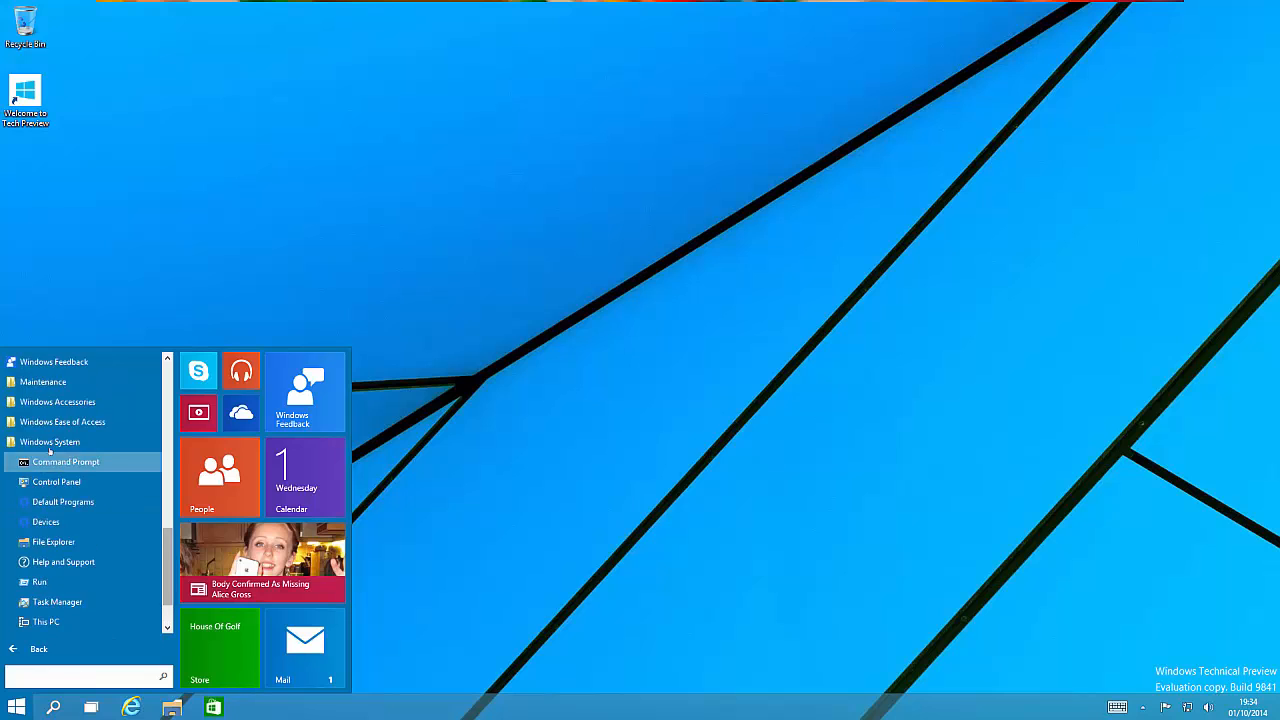
{"action": "mouse_move", "coordinate": [57, 481]}
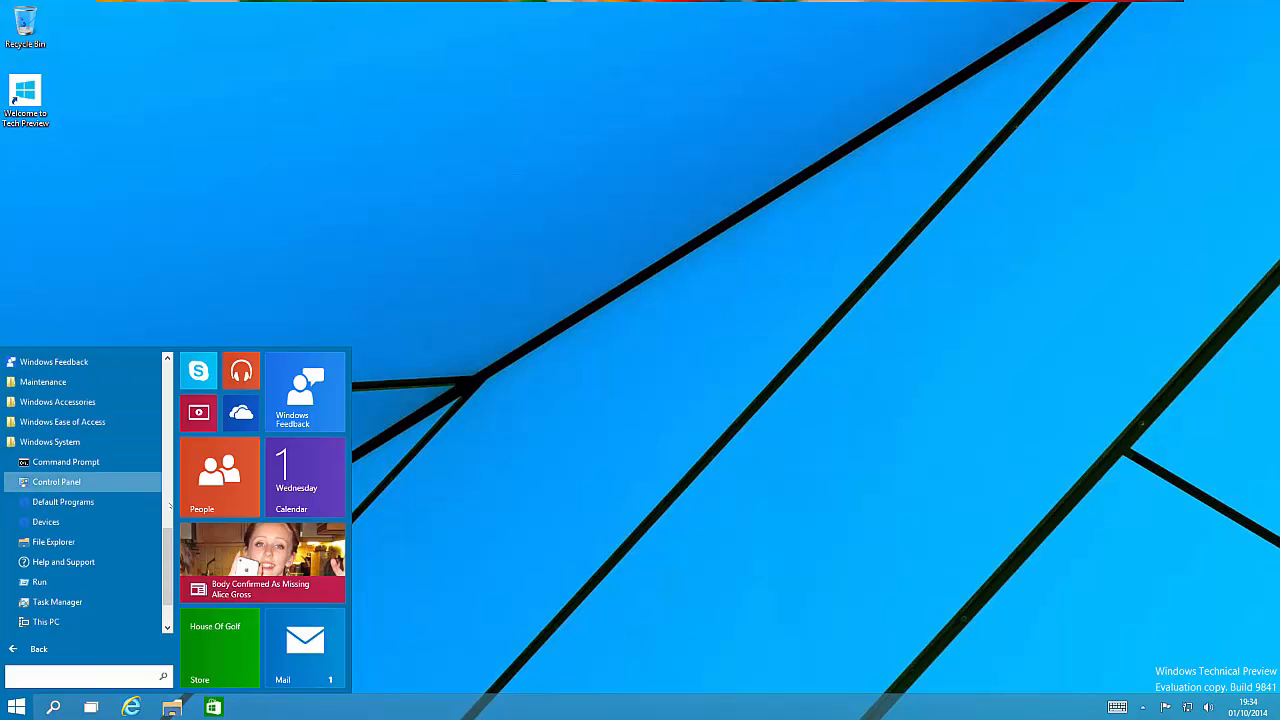
{"action": "scroll", "scroll_direction": "down", "scroll_amount": 3}
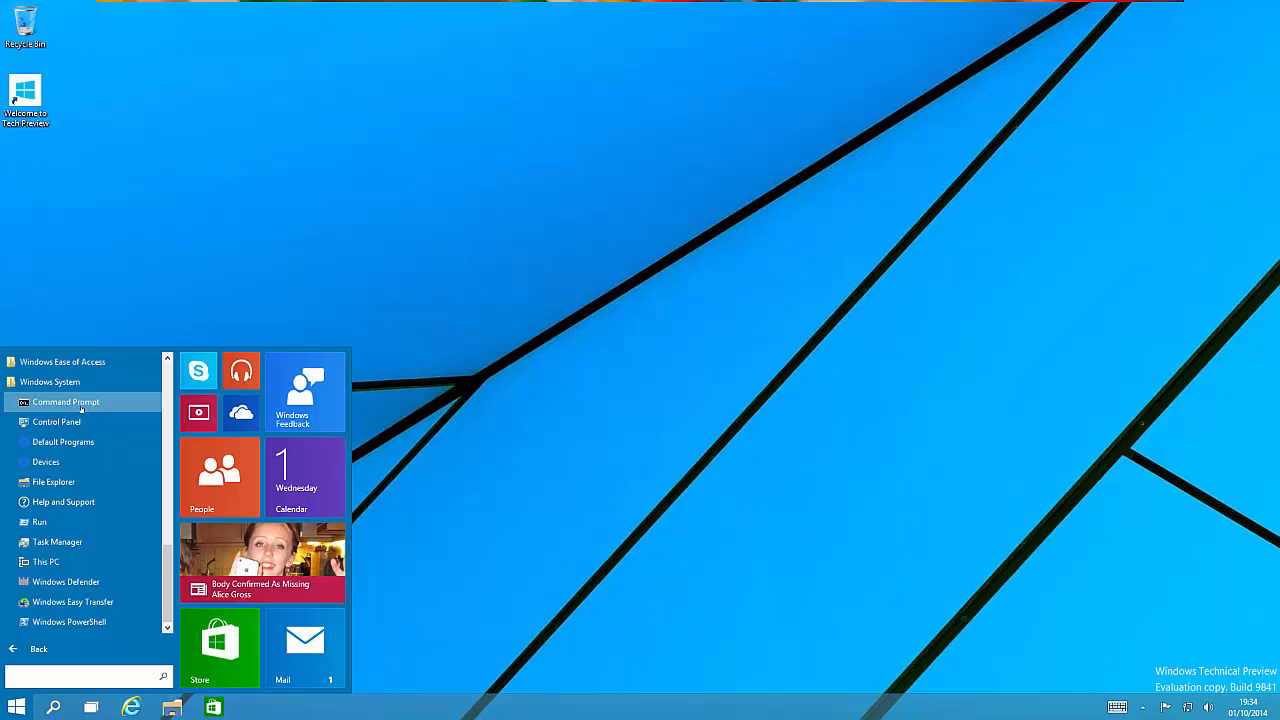
{"action": "mouse_move", "coordinate": [45, 461]}
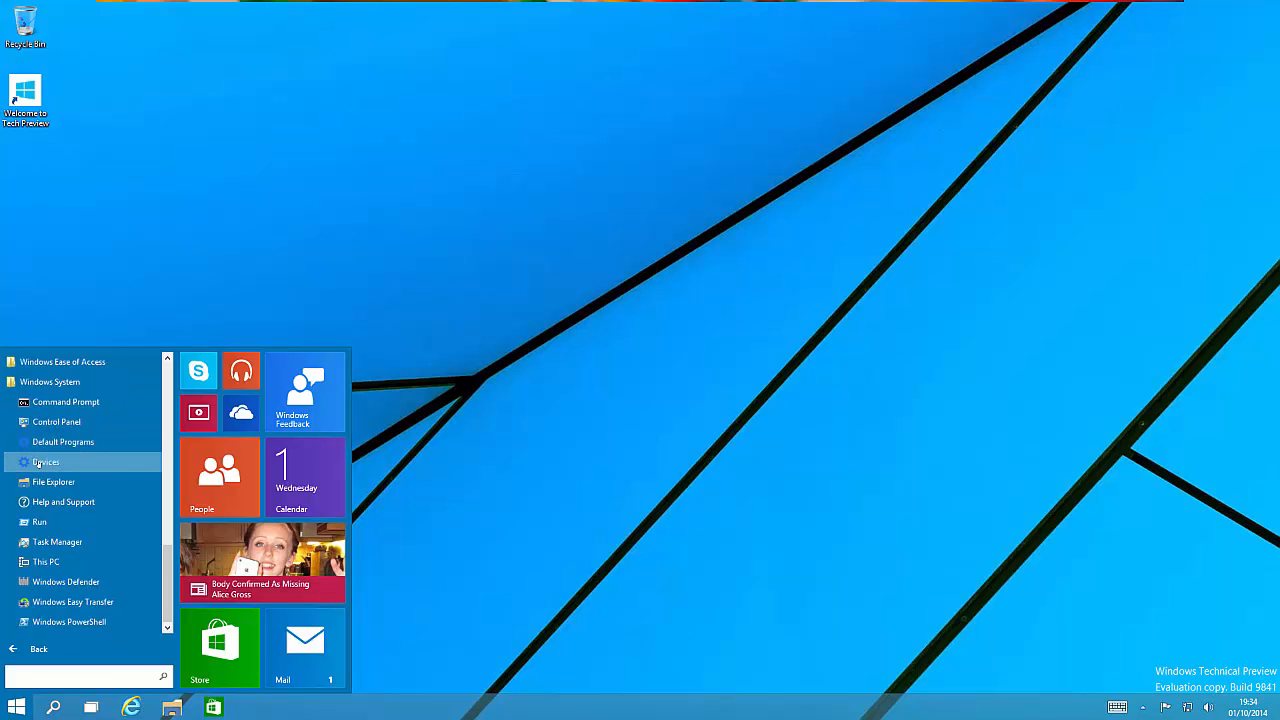
{"action": "mouse_move", "coordinate": [57, 542]}
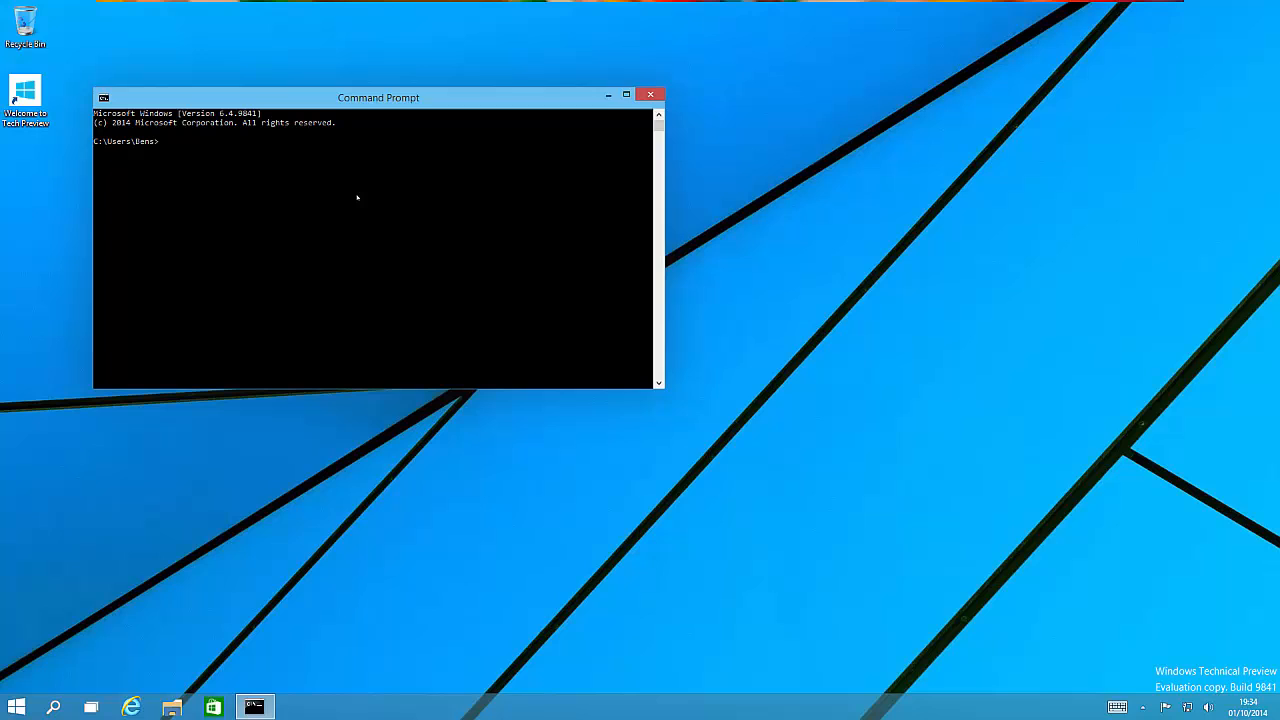
{"action": "mouse_move", "coordinate": [338, 208]}
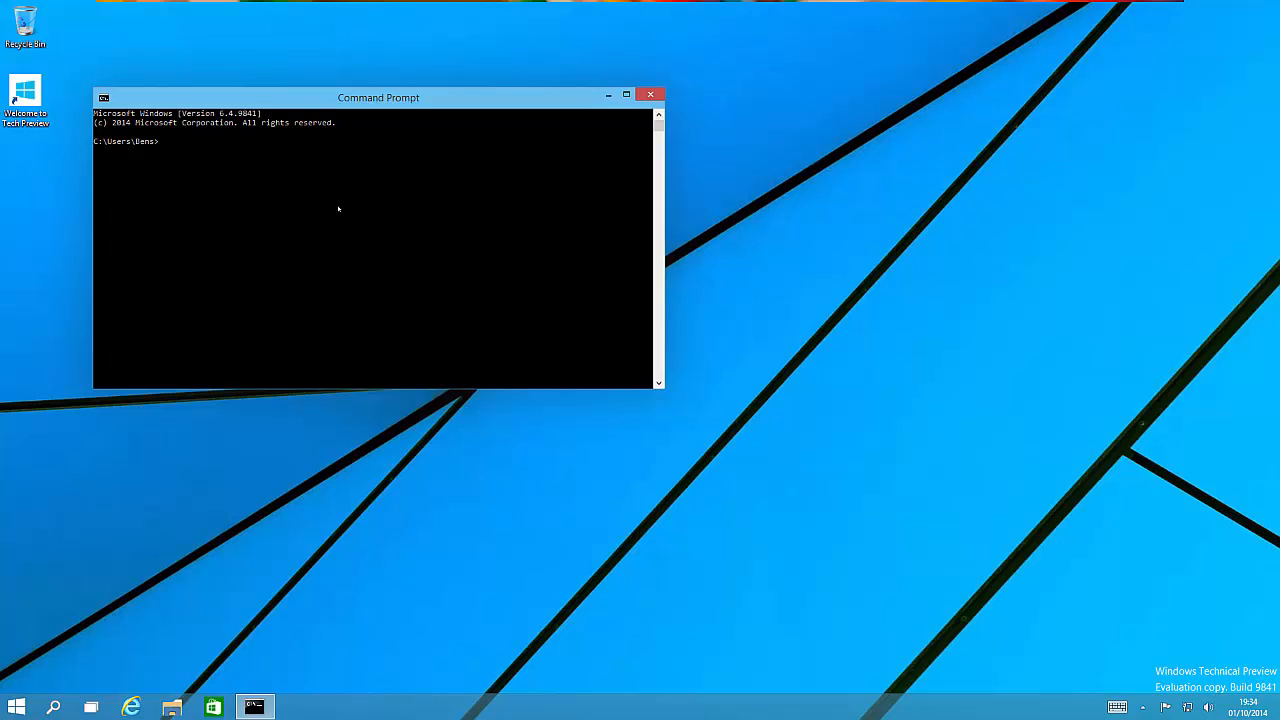
{"action": "mouse_move", "coordinate": [305, 176]}
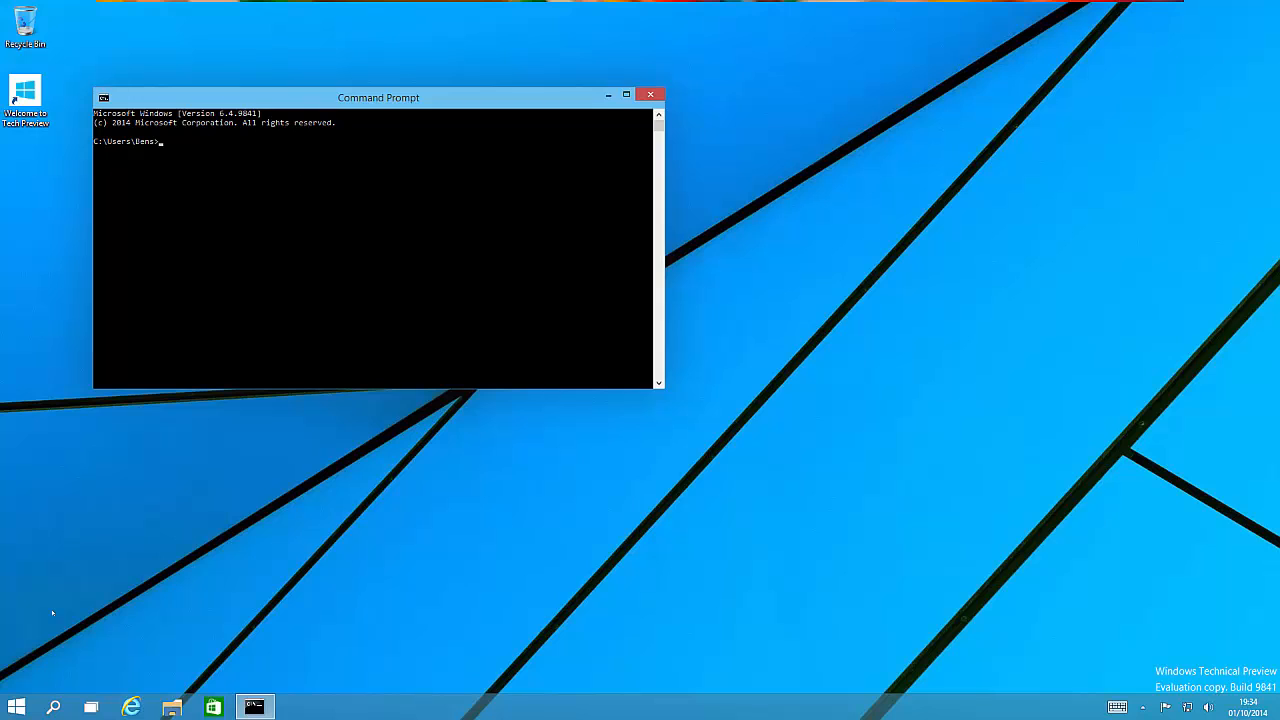
Step: Launch Notepad, then finish the Command Prompt command so it reads 'echo hello!'
{"action": "left_click", "coordinate": [15, 707]}
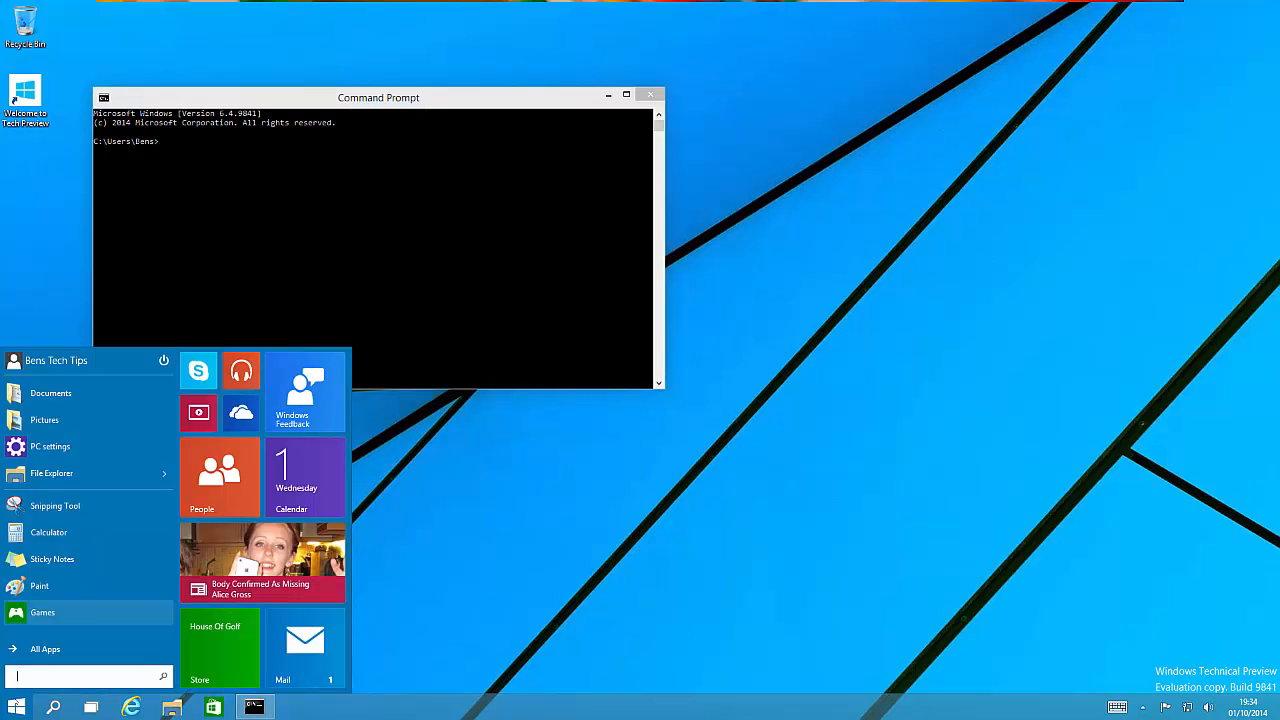
{"action": "type", "text": "notepad"}
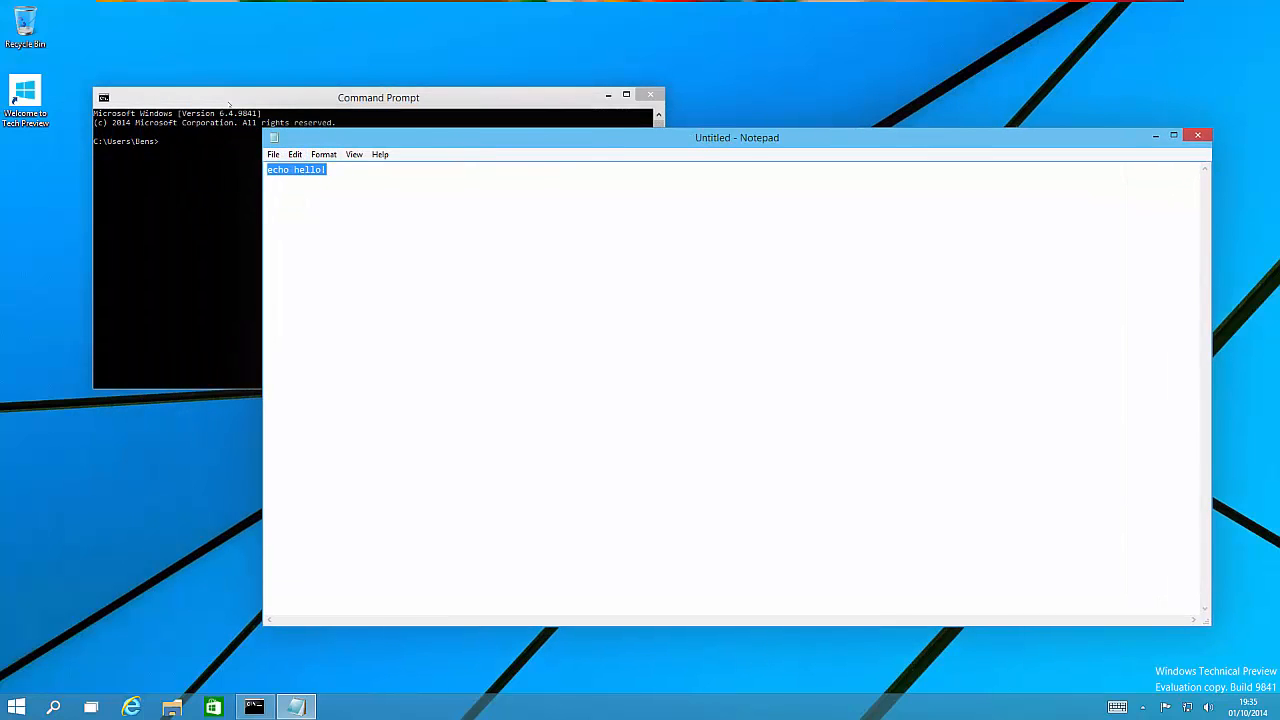
{"action": "left_click", "coordinate": [378, 97]}
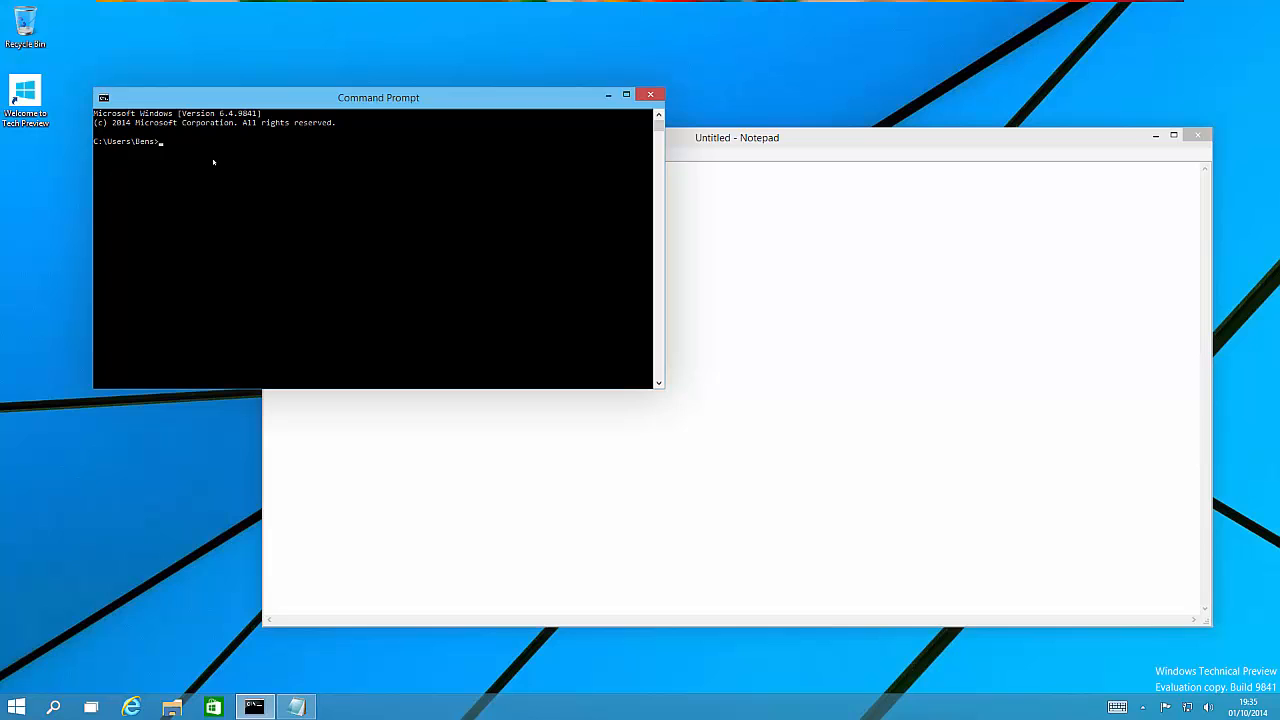
{"action": "type", "text": "echo hello!"}
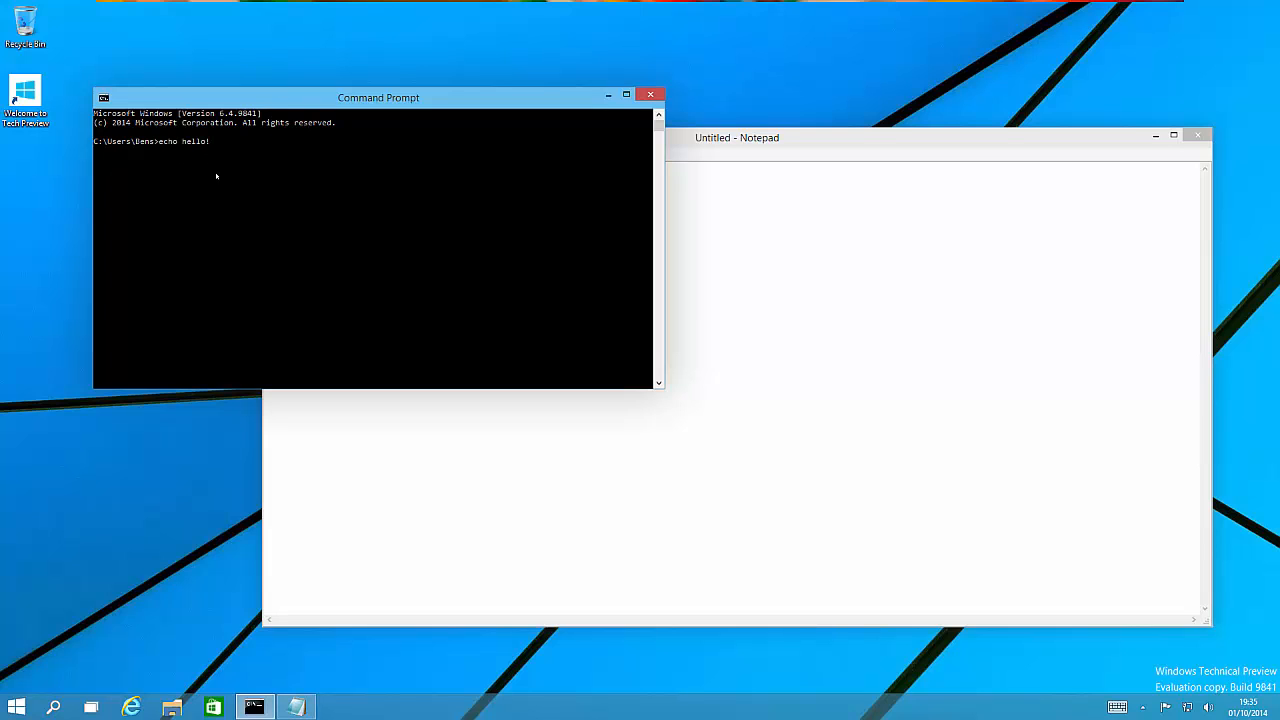
{"action": "mouse_move", "coordinate": [200, 143]}
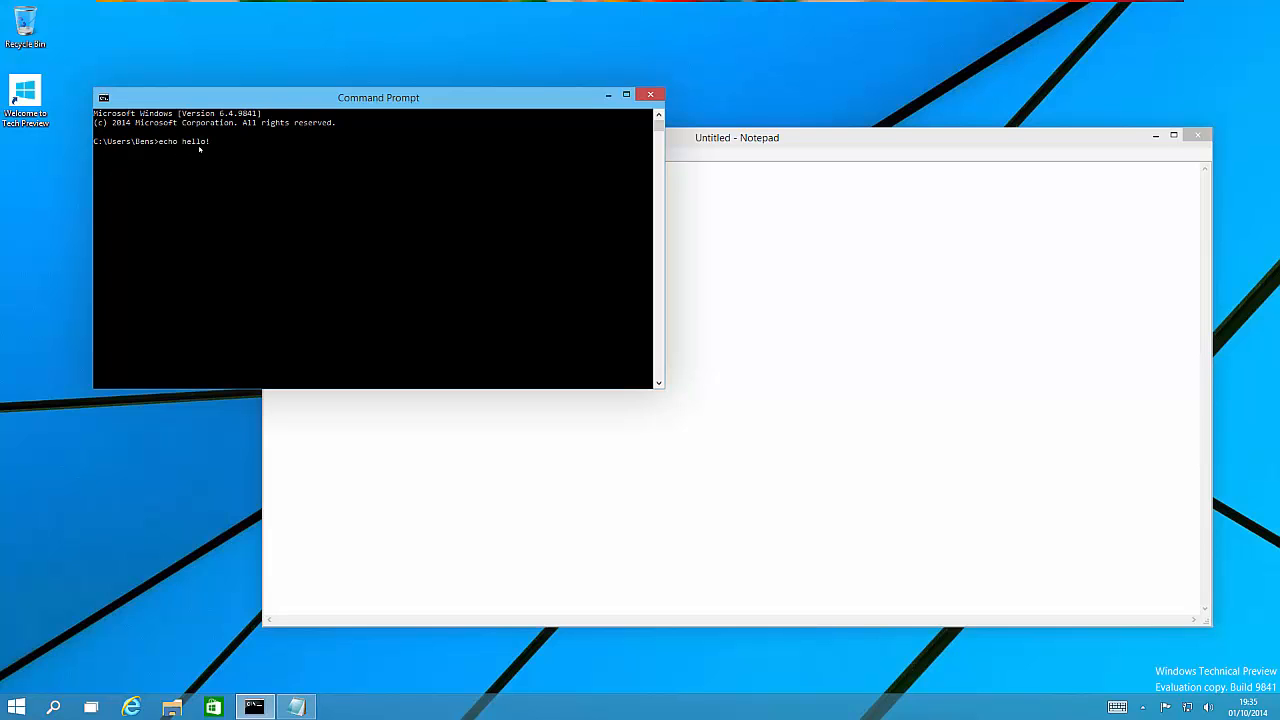
{"action": "key", "text": "Backspace"}
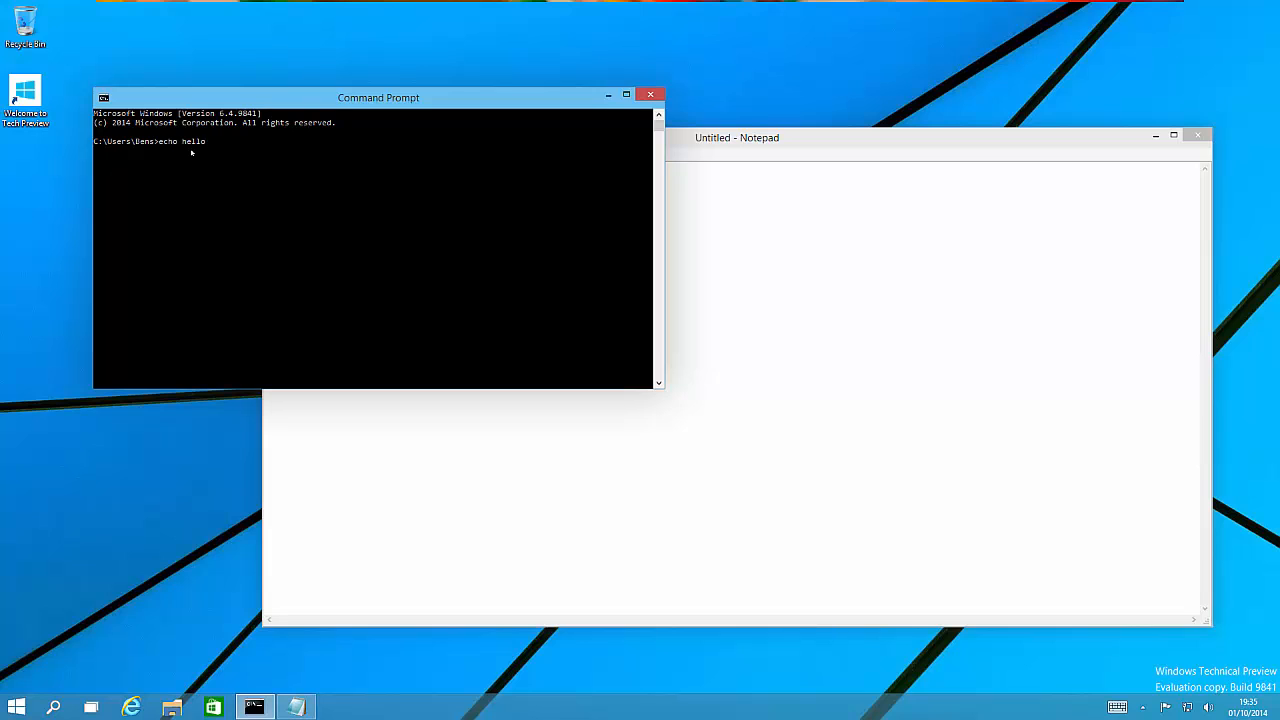
{"action": "type", "text": "!"}
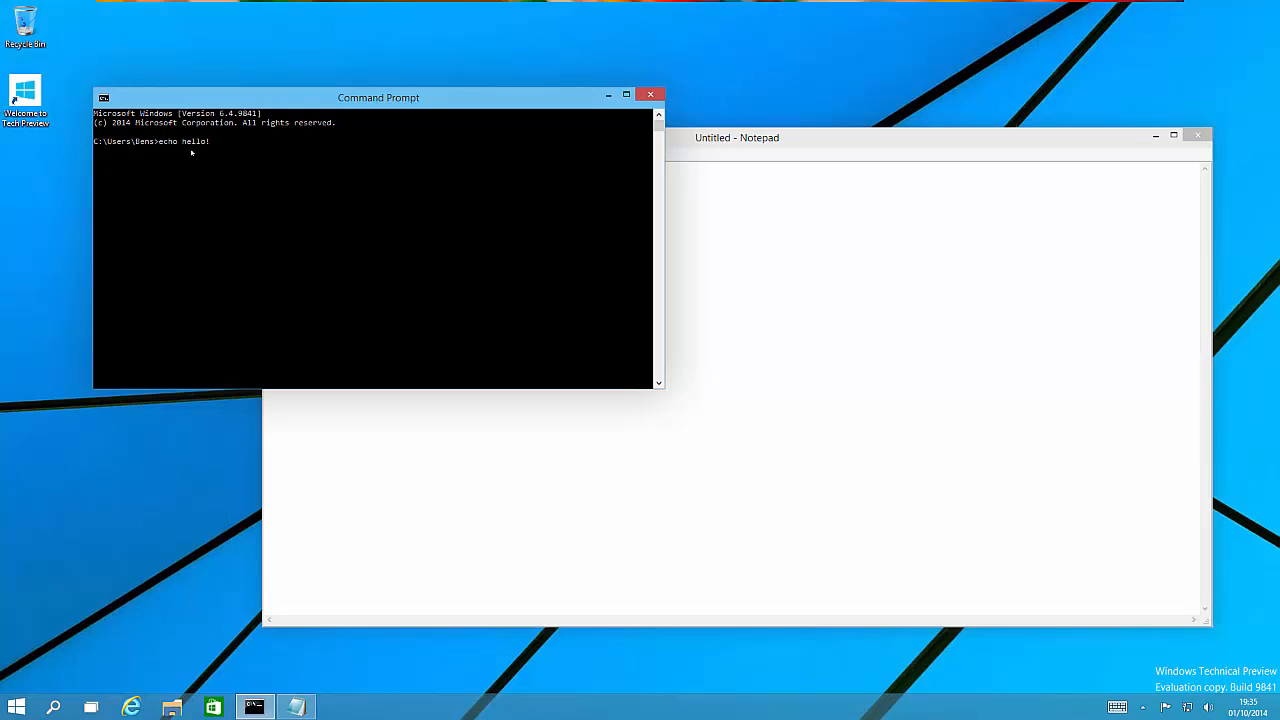
{"action": "mouse_move", "coordinate": [249, 161]}
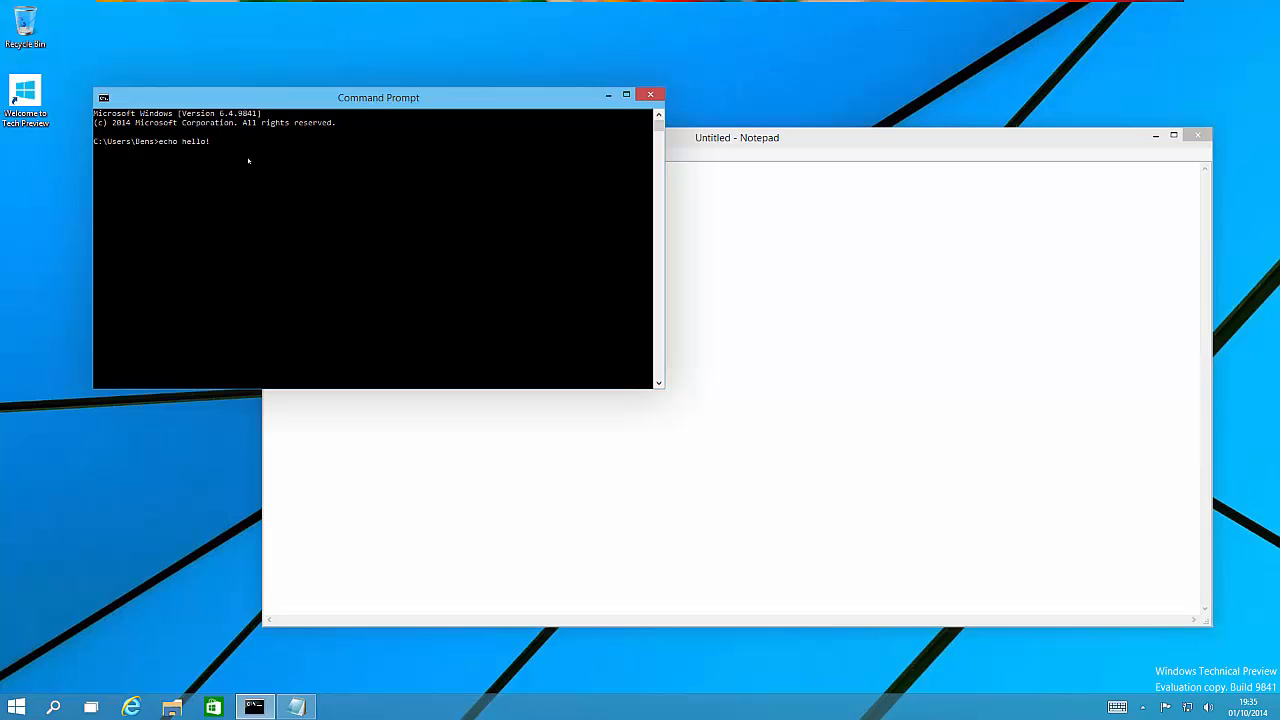
{"action": "mouse_move", "coordinate": [115, 145]}
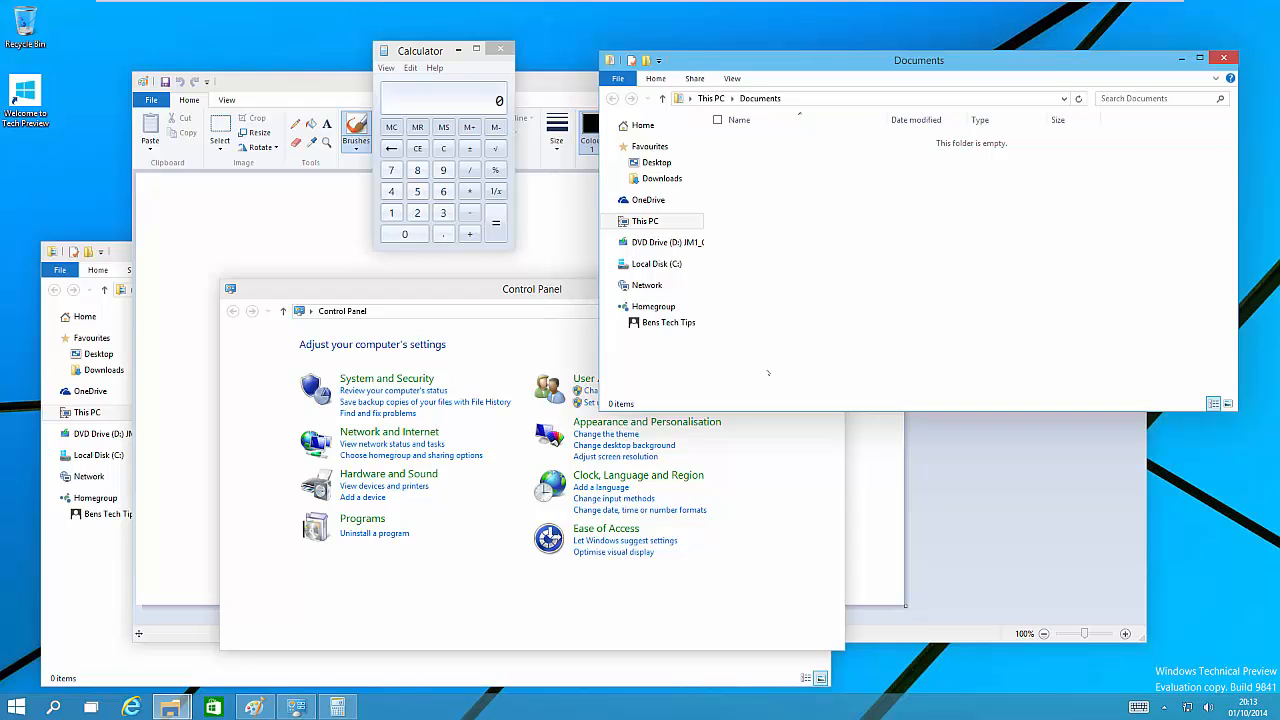
{"action": "mouse_move", "coordinate": [807, 279]}
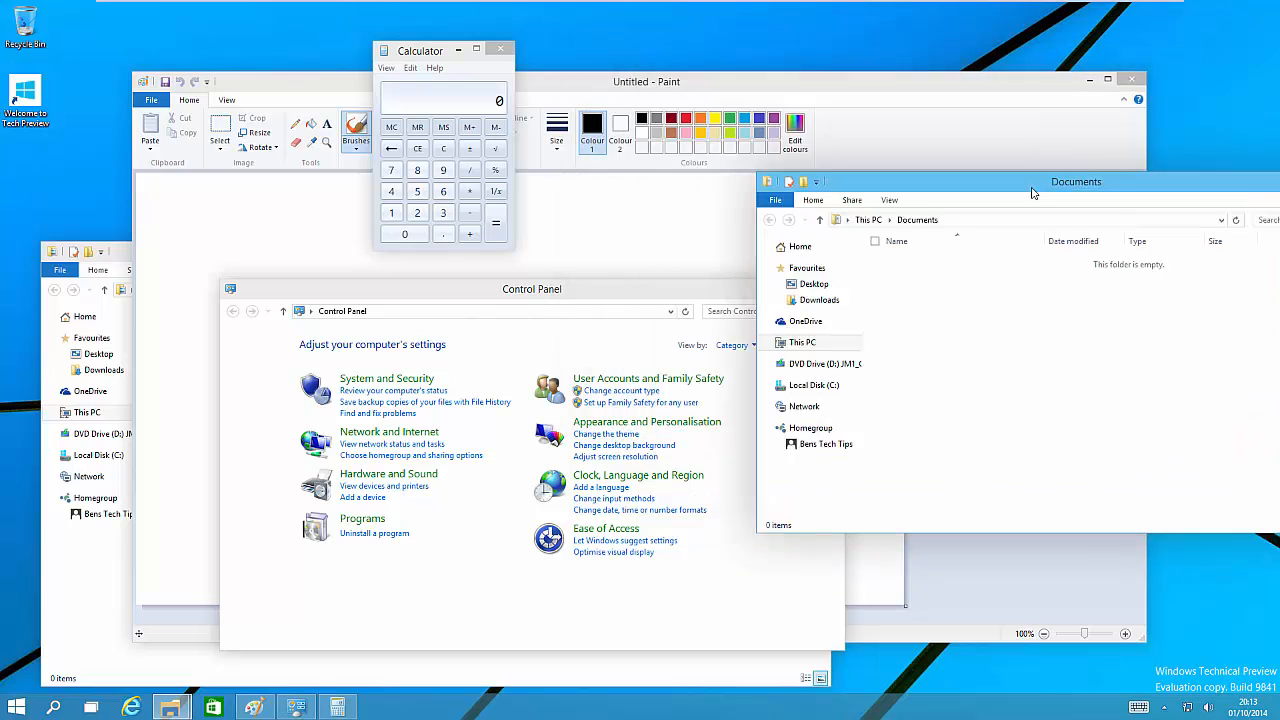
Step: Drag the Documents window across and snap it to the right half of the screen
{"action": "left_click_drag", "start_coordinate": [1076, 181], "coordinate": [1010, 102]}
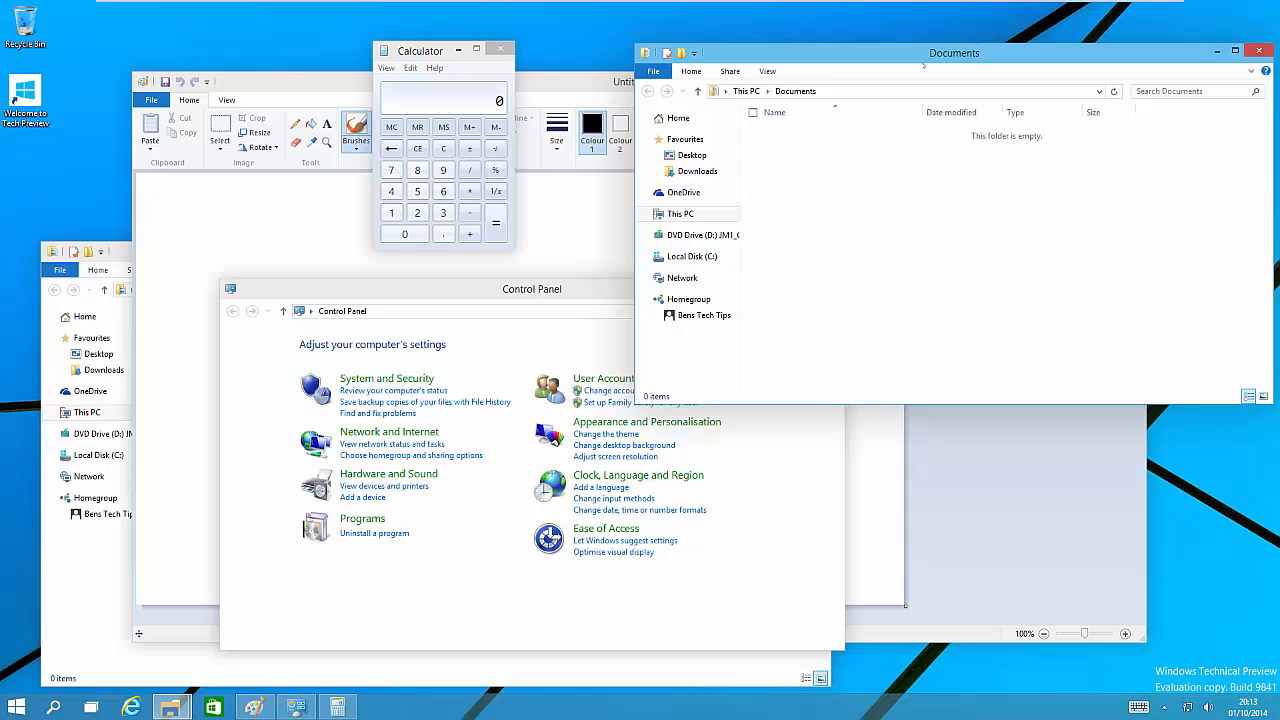
{"action": "mouse_move", "coordinate": [920, 62]}
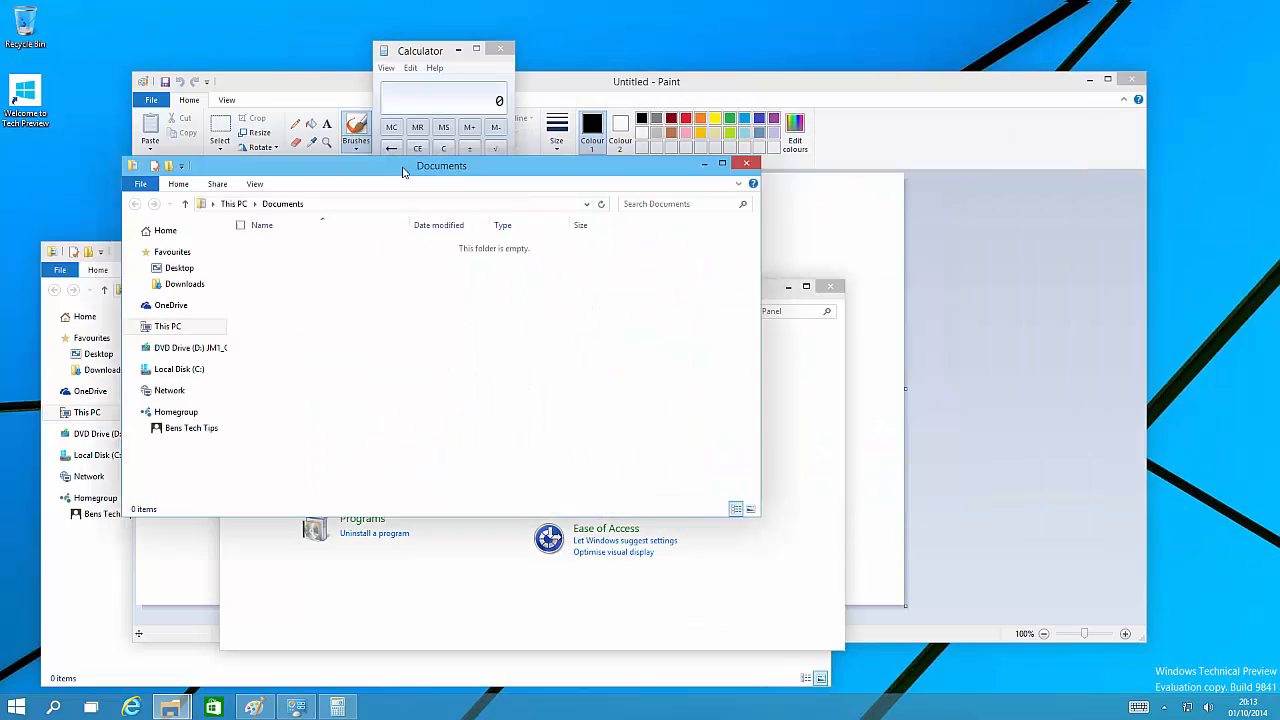
{"action": "left_click_drag", "start_coordinate": [441, 165], "coordinate": [833, 72]}
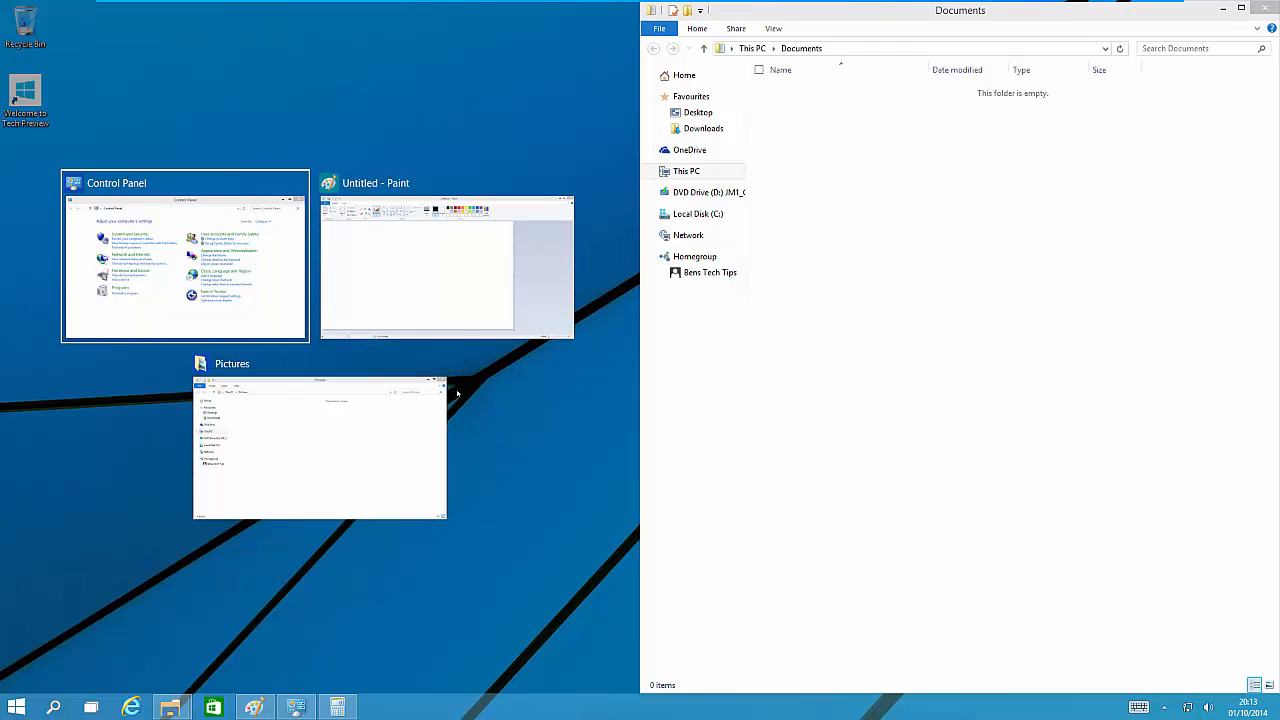
{"action": "mouse_move", "coordinate": [532, 442]}
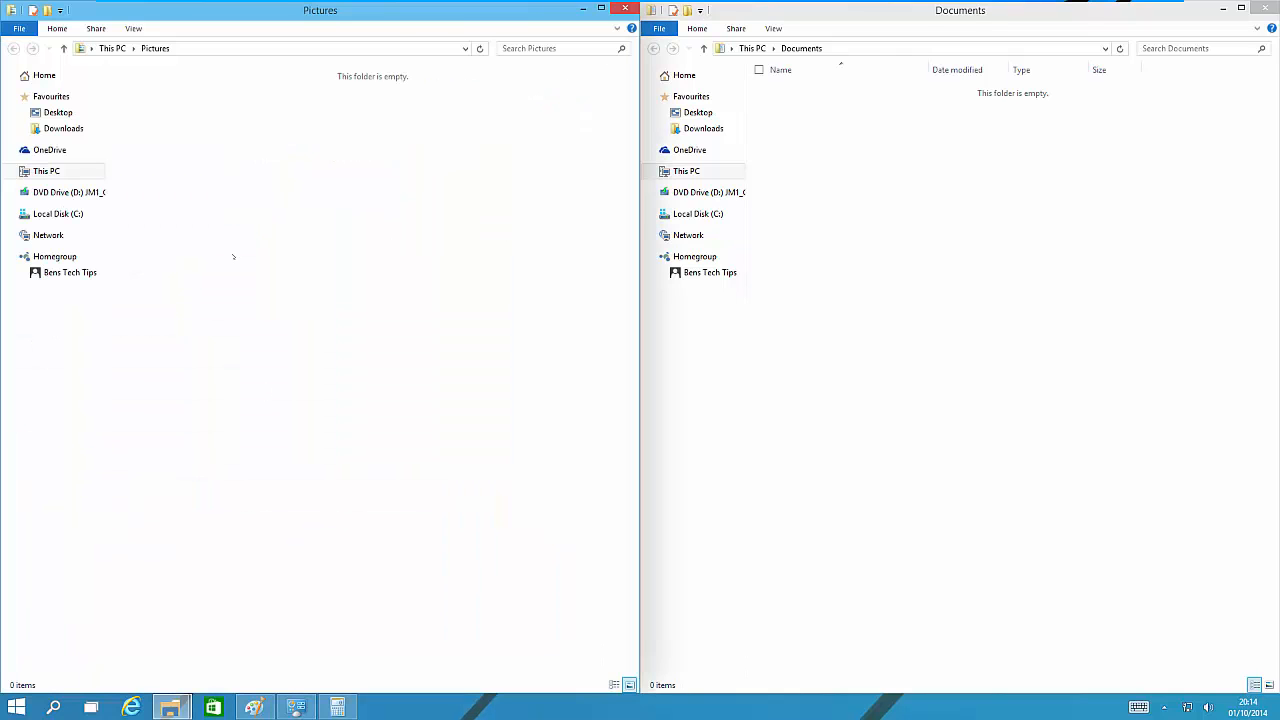
Step: Focus Pictures, then pull Documents out of its snap and reposition it as a floating window
{"action": "left_click", "coordinate": [688, 235]}
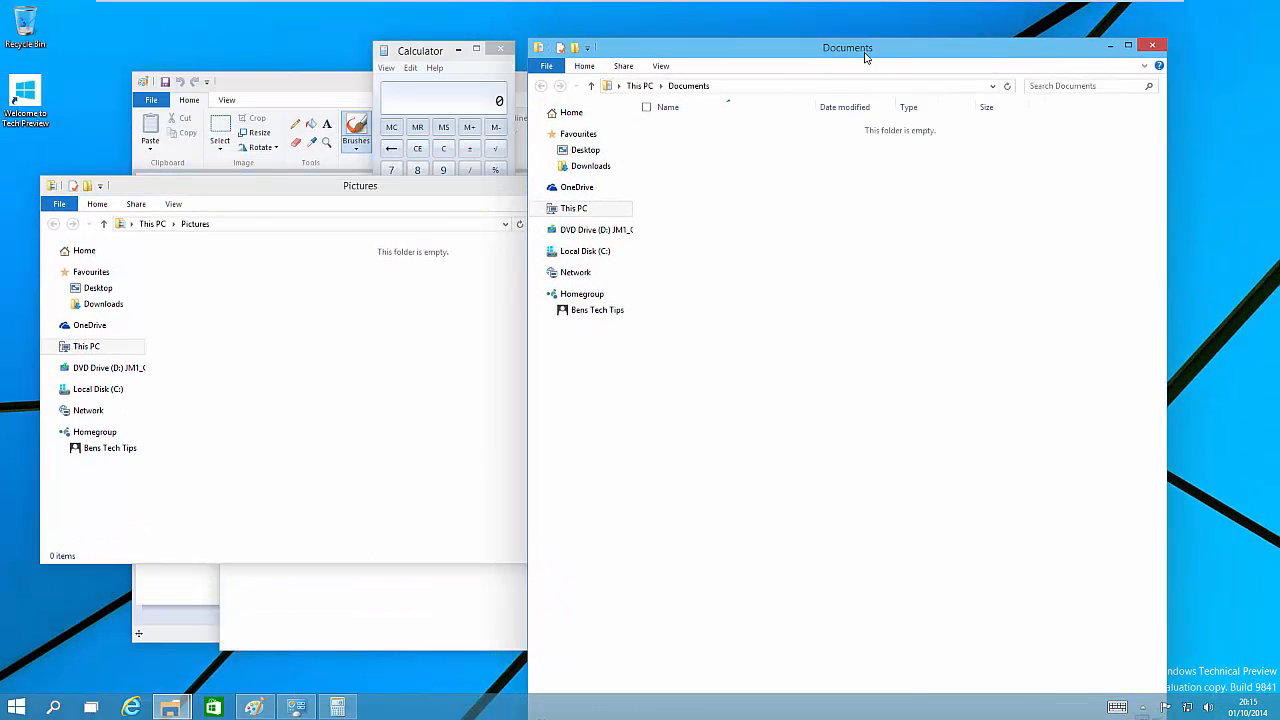
{"action": "left_click_drag", "start_coordinate": [847, 47], "coordinate": [773, 53]}
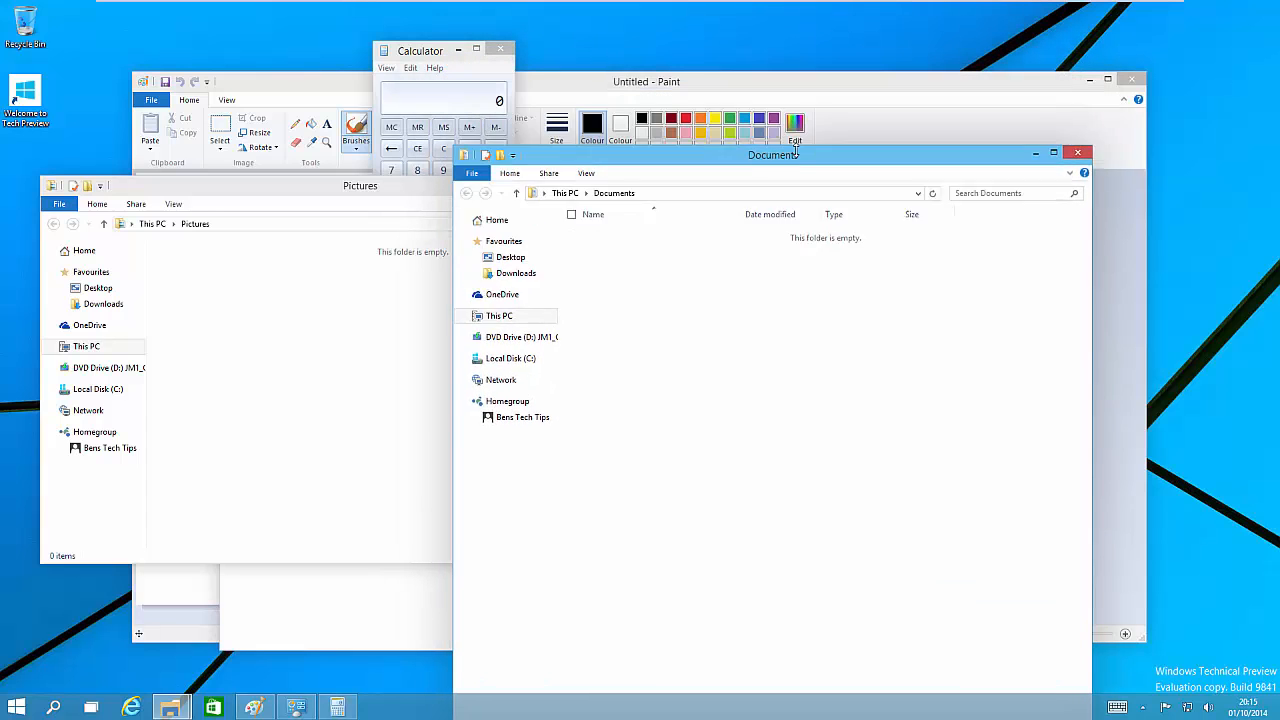
{"action": "left_click_drag", "start_coordinate": [773, 154], "coordinate": [875, 265]}
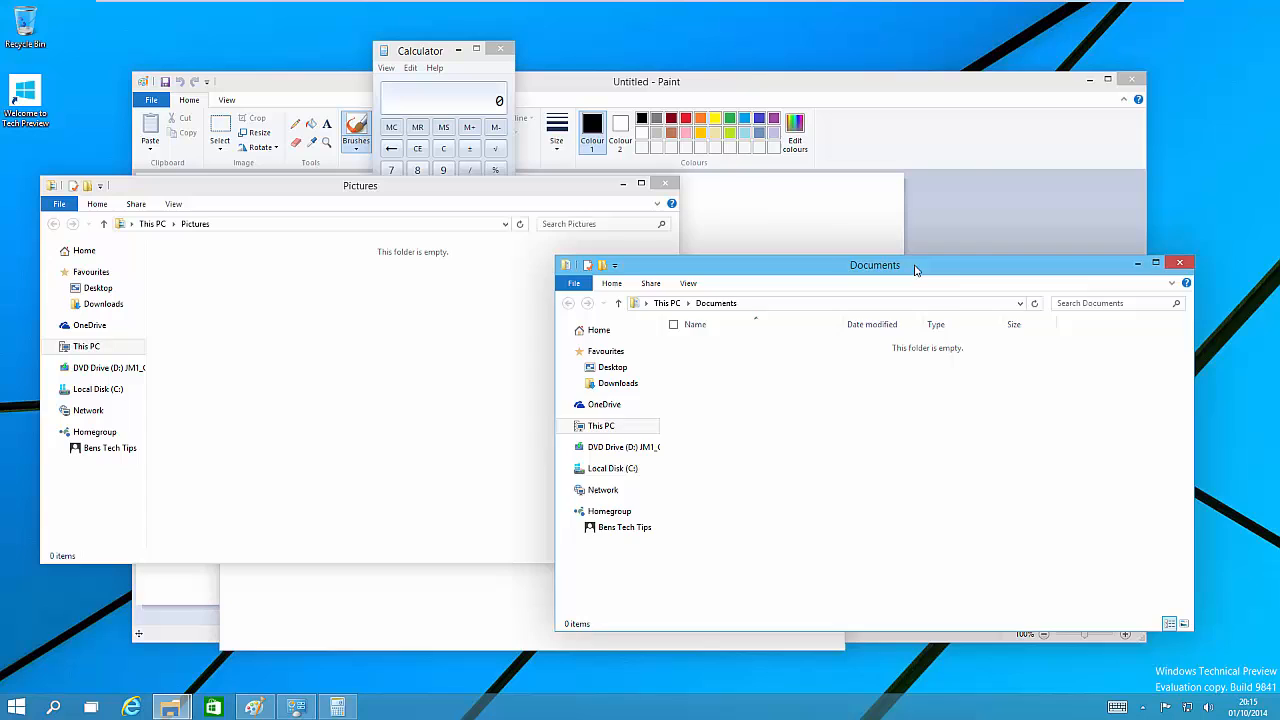
{"action": "left_click_drag", "start_coordinate": [875, 265], "coordinate": [934, 275]}
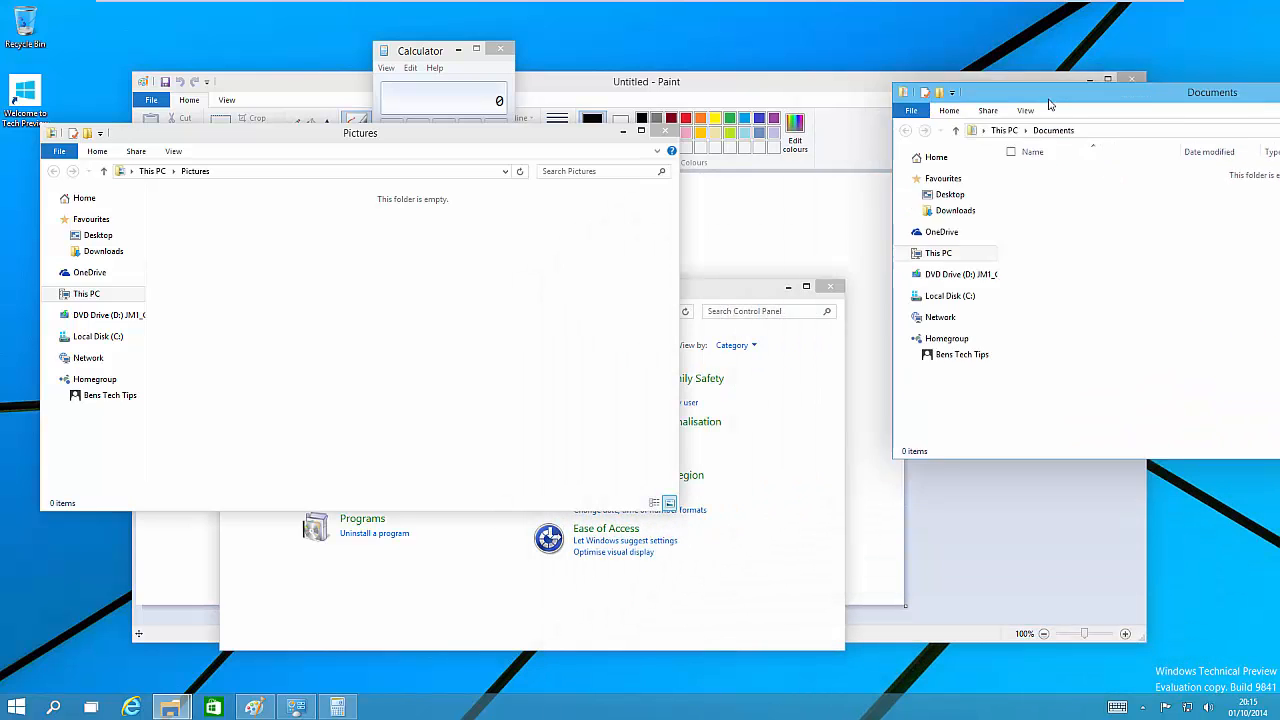
Step: Snap the Documents window into the top-right quarter of the screen
{"action": "left_click_drag", "start_coordinate": [1050, 92], "coordinate": [1260, 10]}
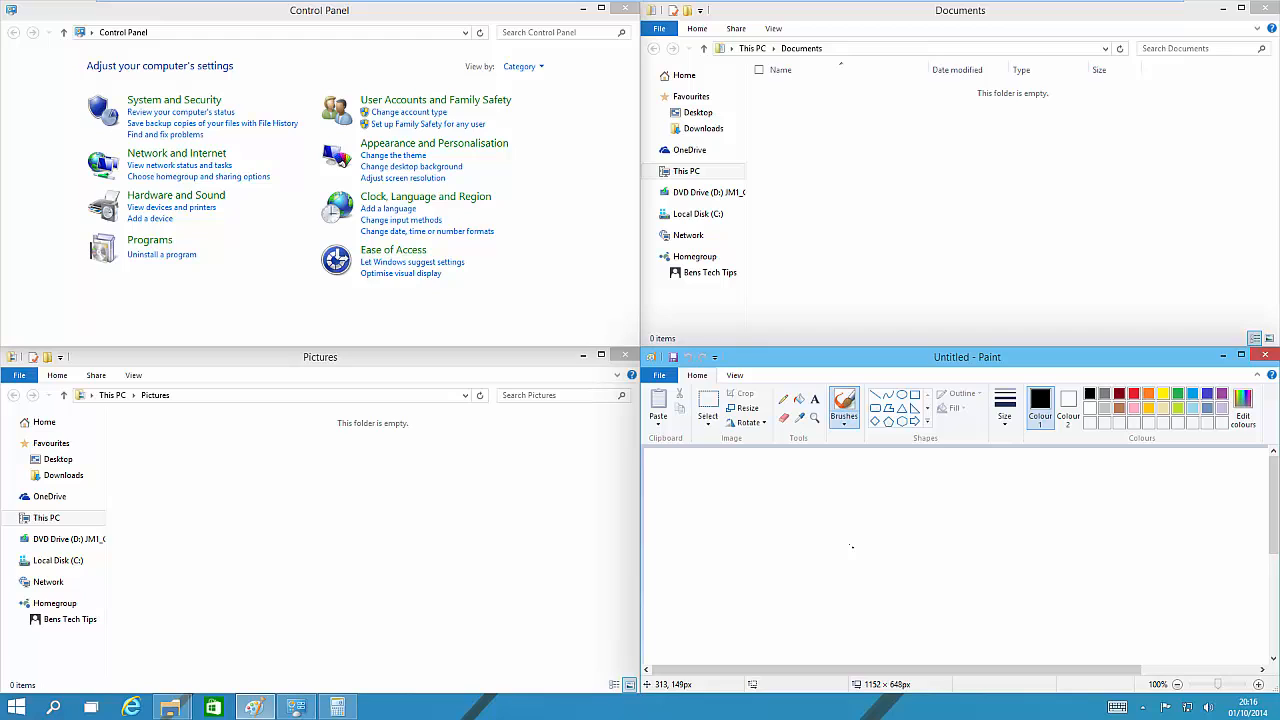
{"action": "mouse_move", "coordinate": [926, 284]}
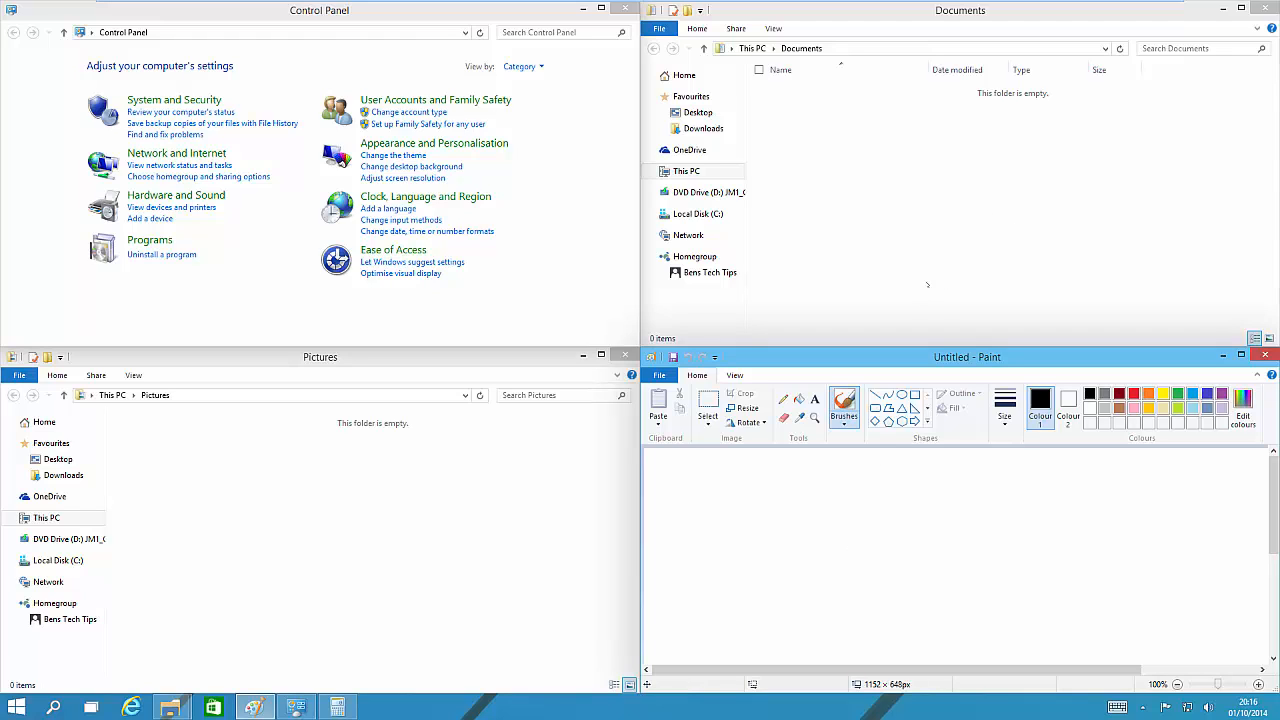
{"action": "mouse_move", "coordinate": [990, 135]}
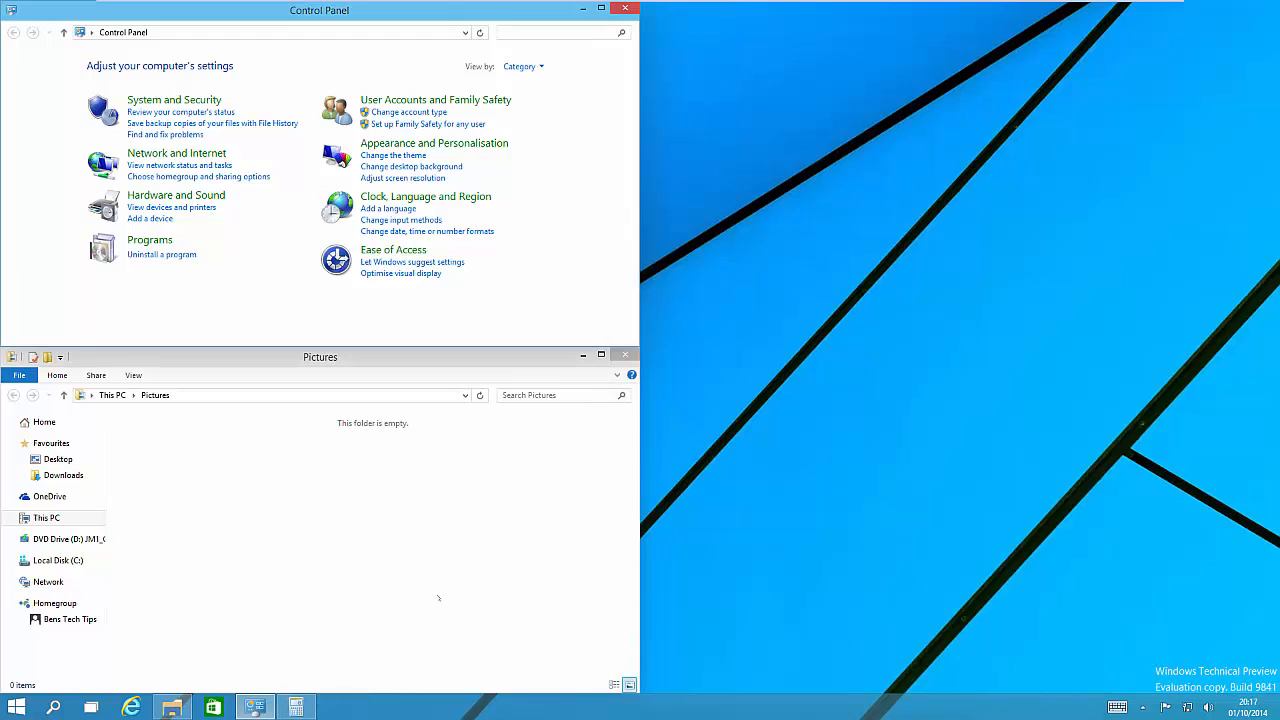
Step: Launch the Store from Start and drag its window to the right side of the screen
{"action": "left_click", "coordinate": [15, 707]}
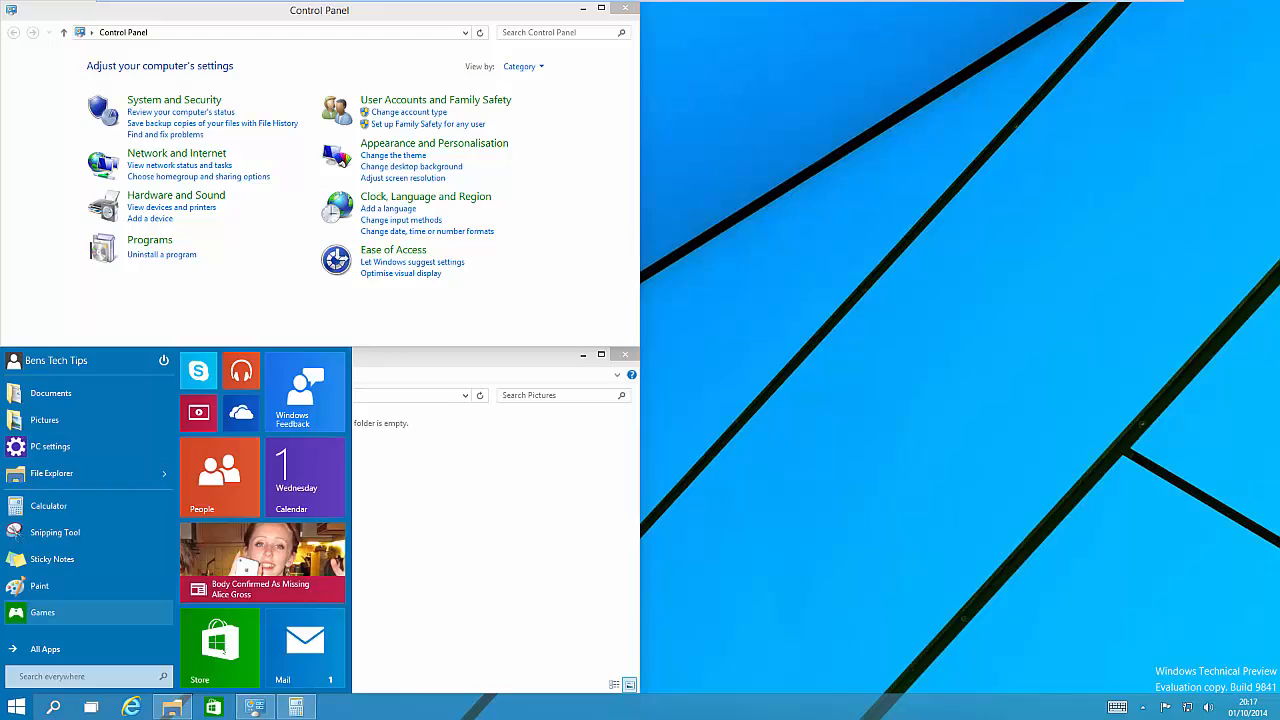
{"action": "left_click", "coordinate": [219, 645]}
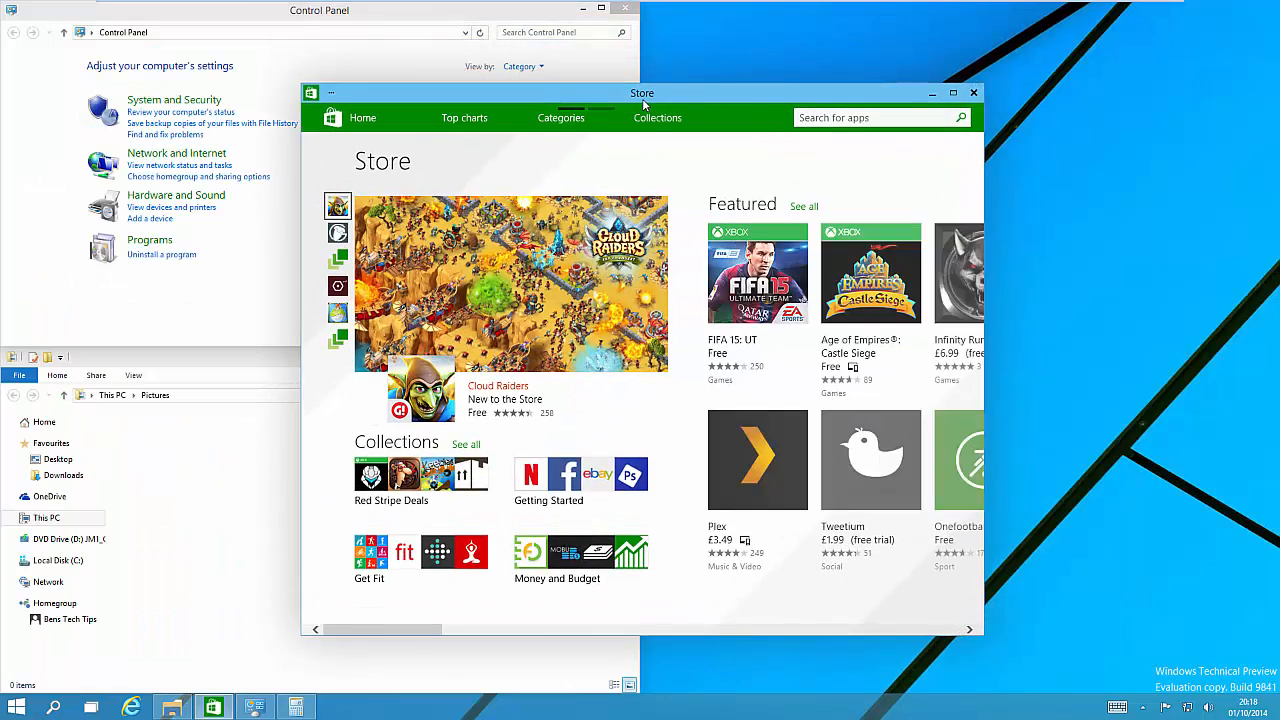
{"action": "left_click_drag", "start_coordinate": [642, 93], "coordinate": [784, 145]}
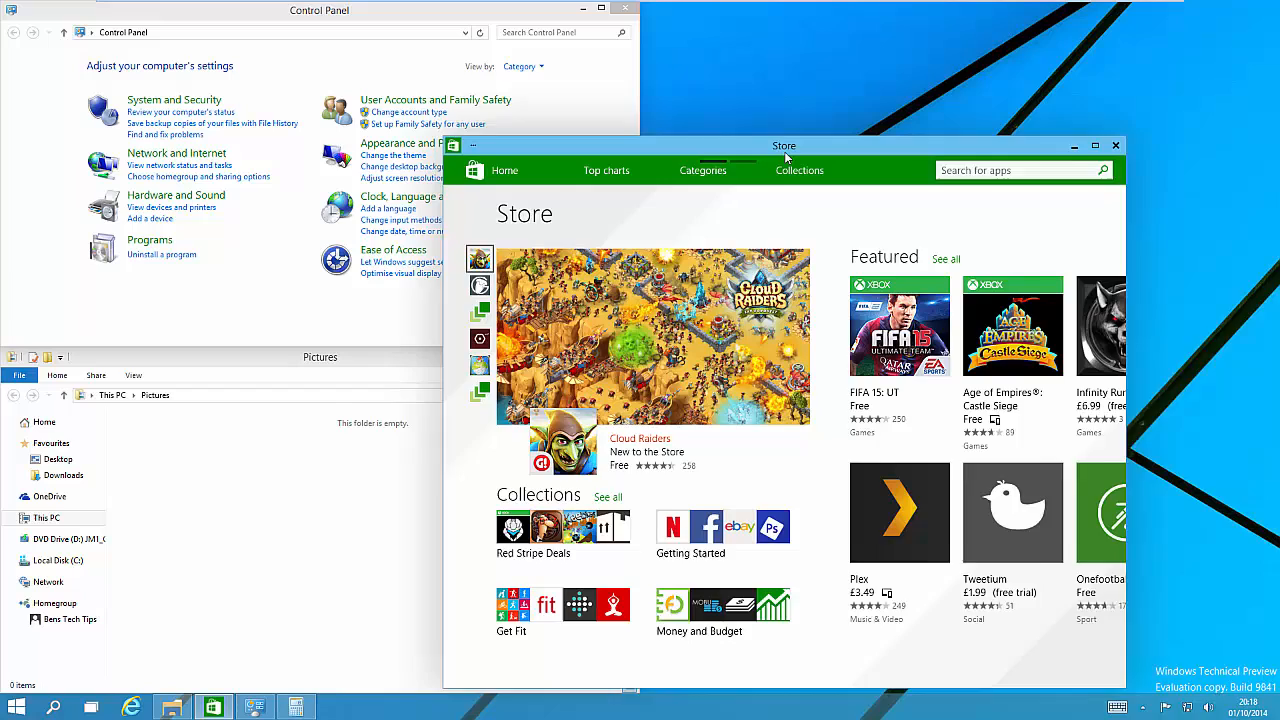
{"action": "left_click", "coordinate": [1094, 145]}
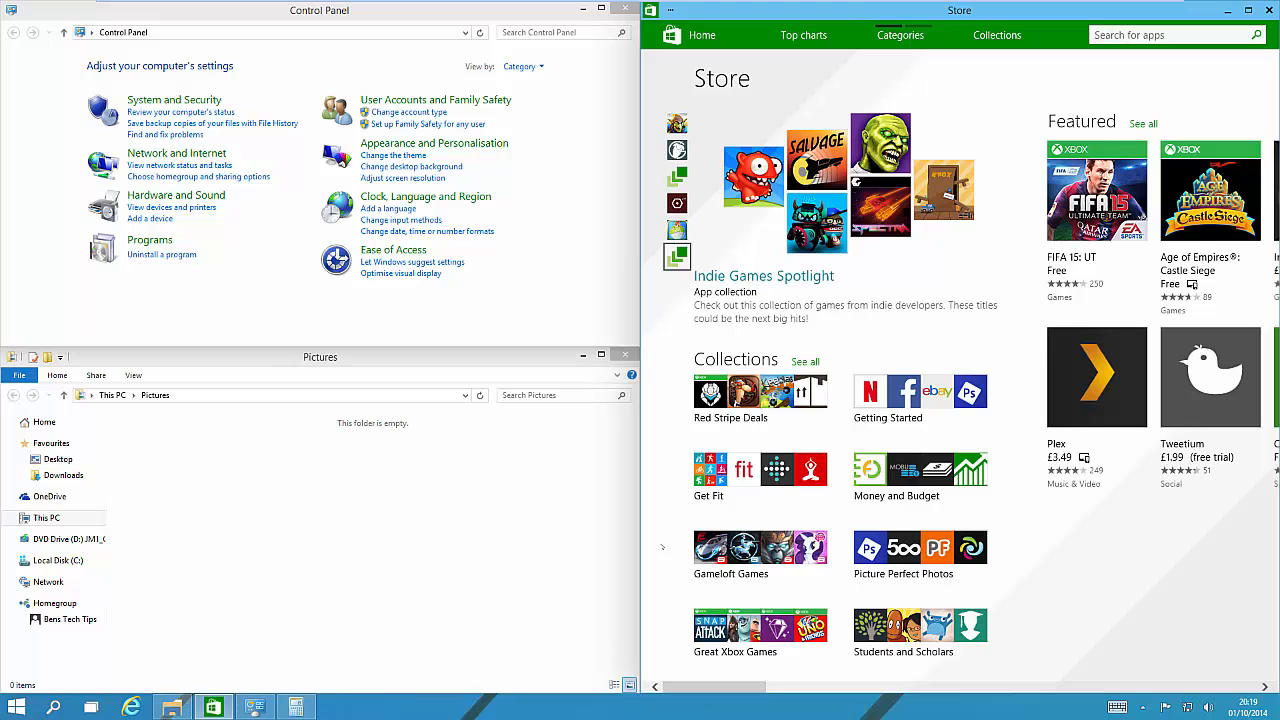
{"action": "mouse_move", "coordinate": [52, 706]}
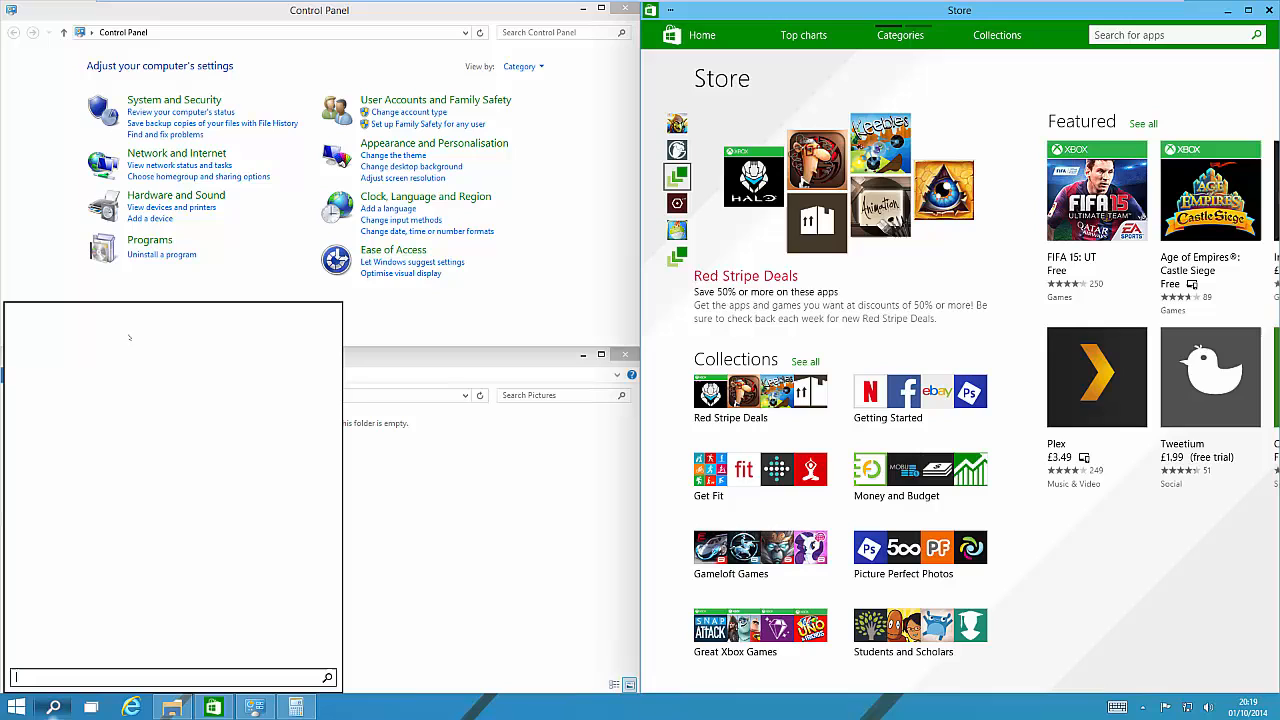
{"action": "left_click", "coordinate": [170, 677]}
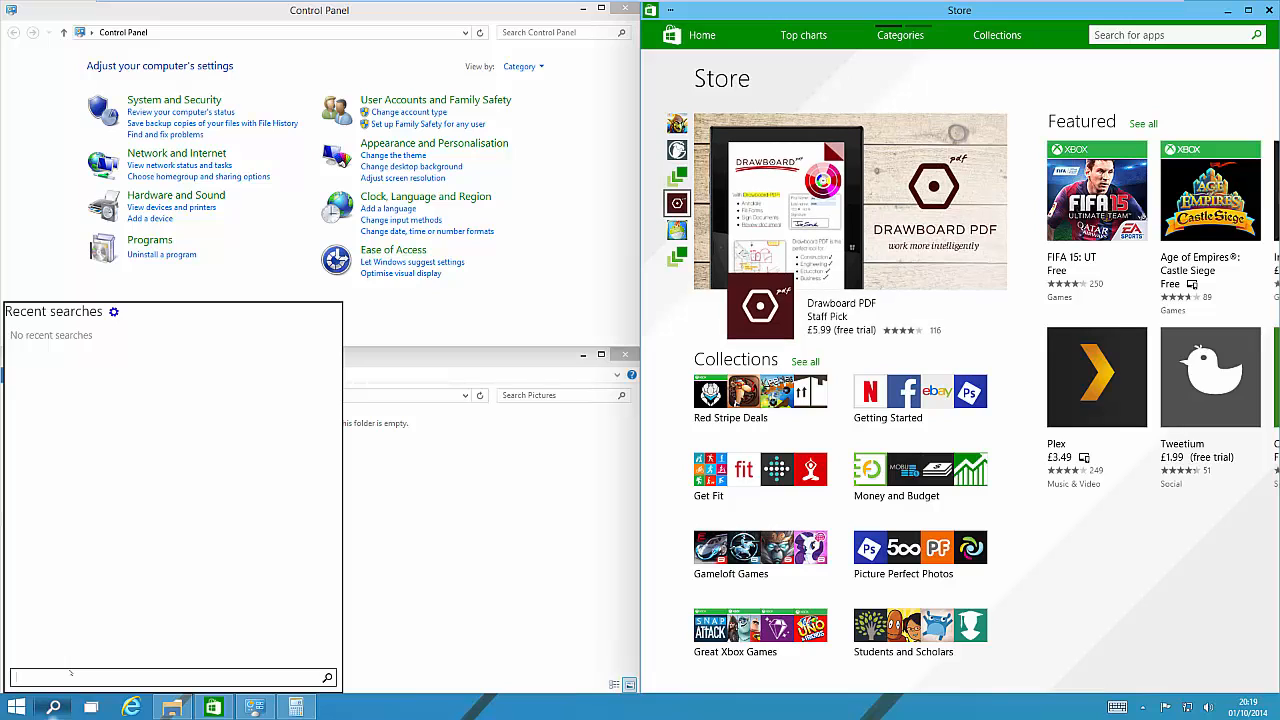
{"action": "type", "text": "paint"}
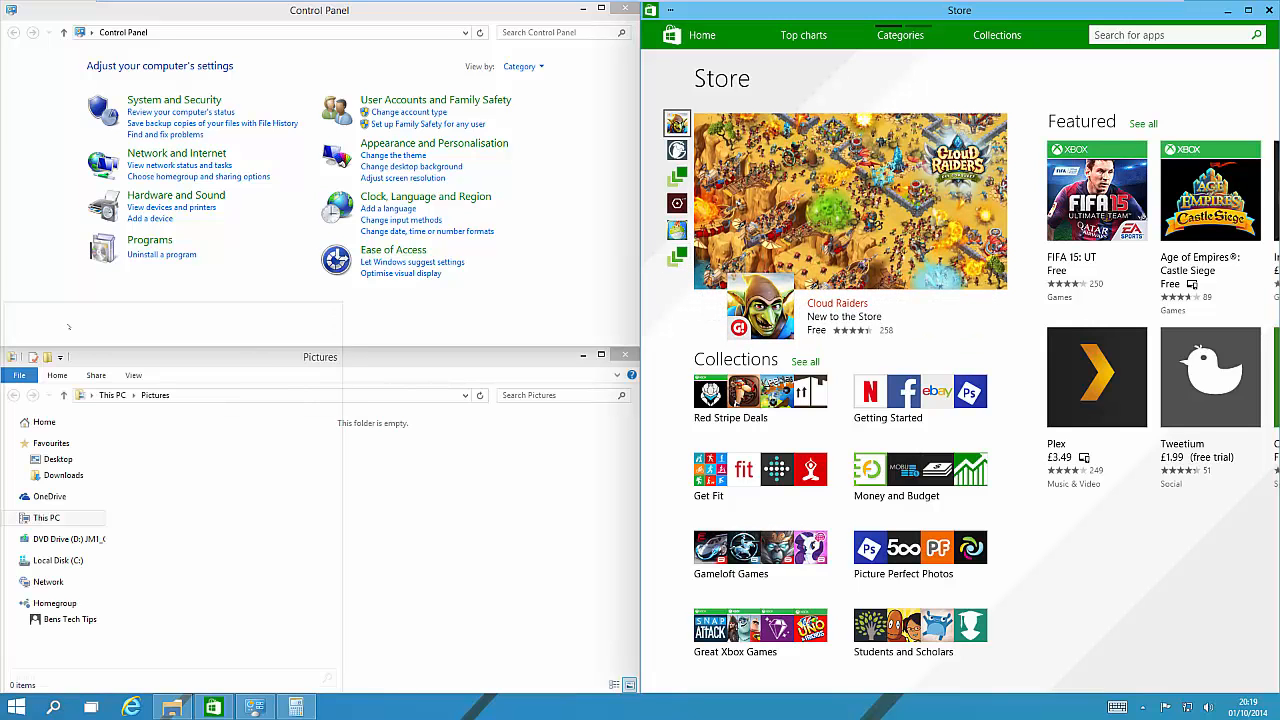
{"action": "left_click", "coordinate": [337, 707]}
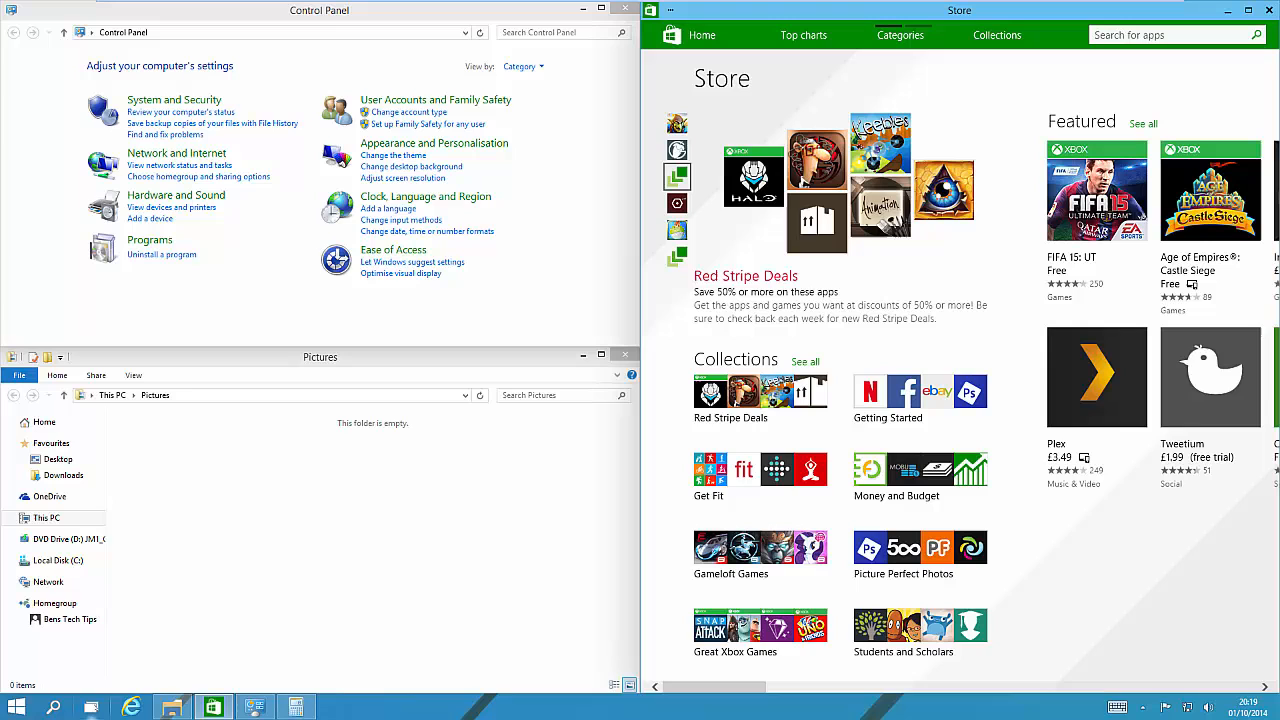
{"action": "mouse_move", "coordinate": [53, 707]}
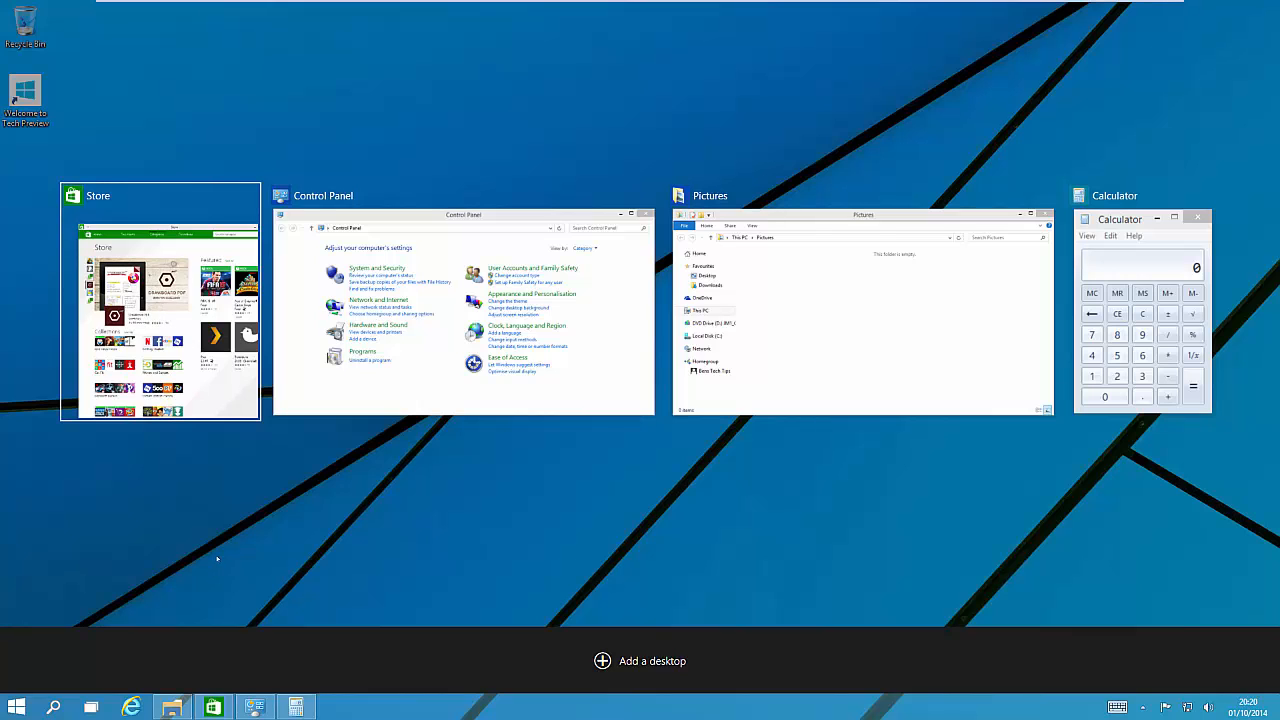
{"action": "mouse_move", "coordinate": [880, 358]}
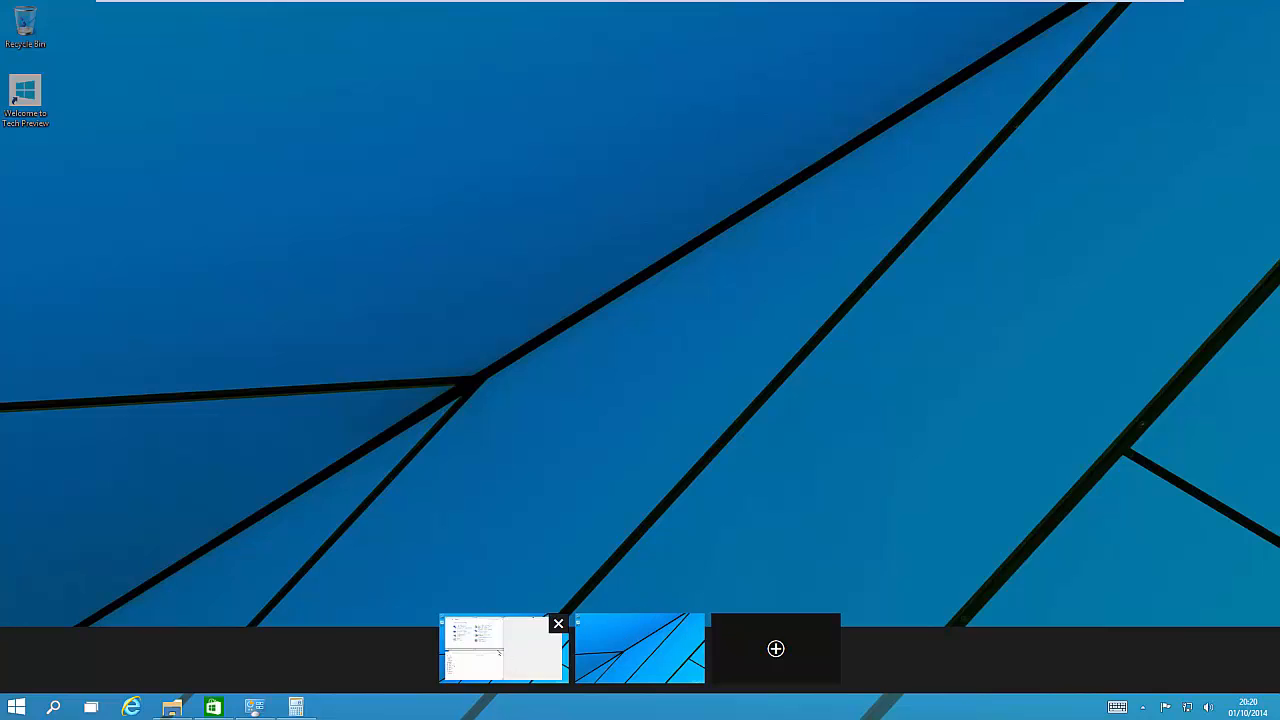
Step: Switch to the newly added, empty second virtual desktop
{"action": "left_click", "coordinate": [558, 624]}
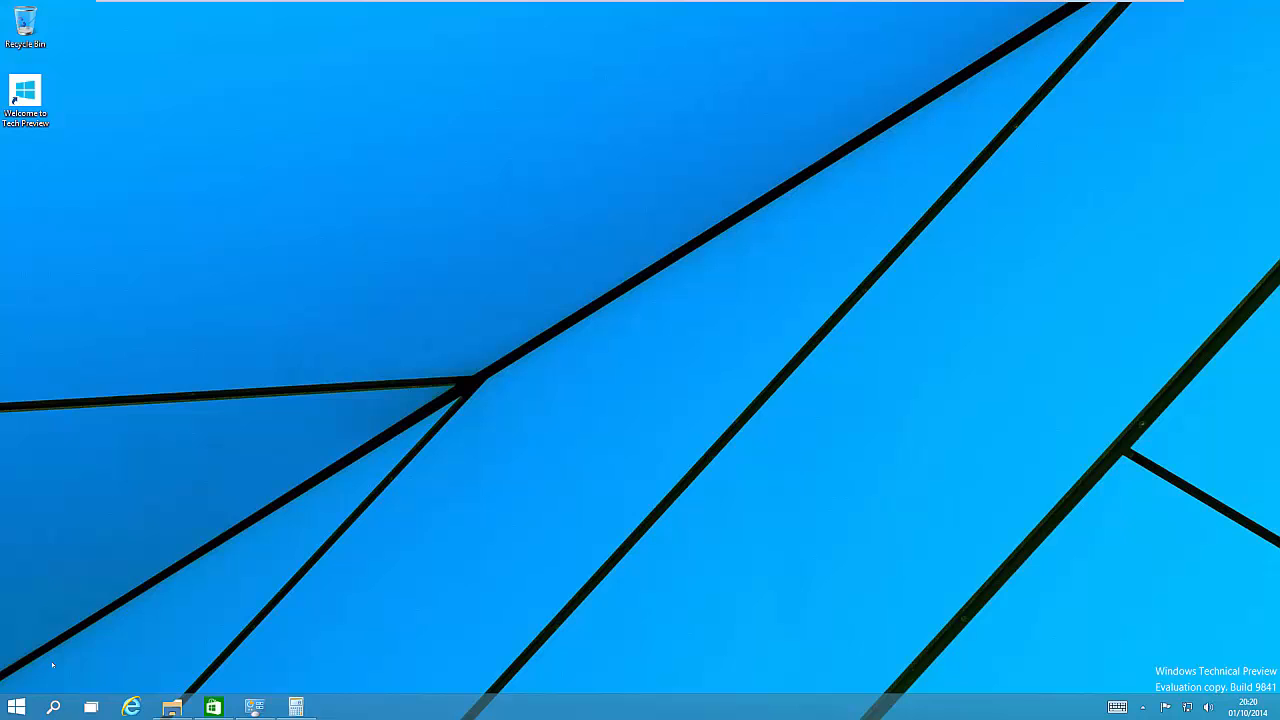
Step: Open PC settings and Calendar from Start, moving the Calendar window beside PC settings
{"action": "left_click", "coordinate": [15, 707]}
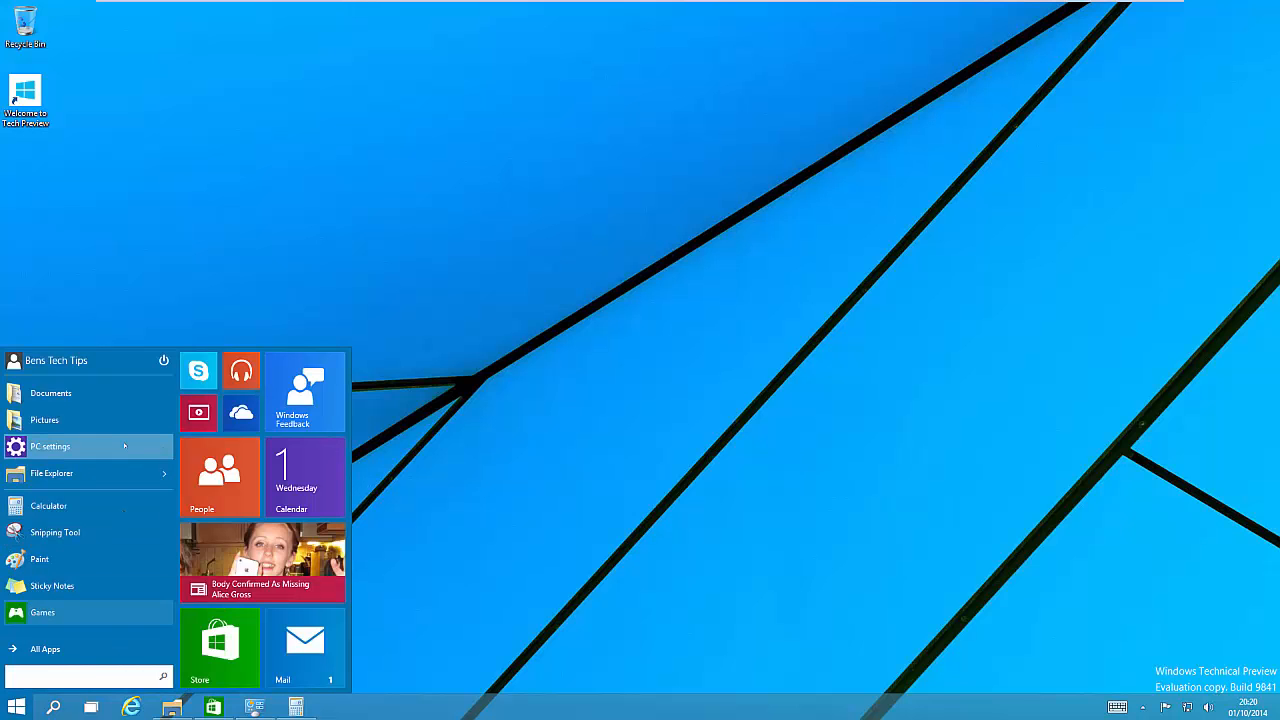
{"action": "left_click", "coordinate": [51, 446]}
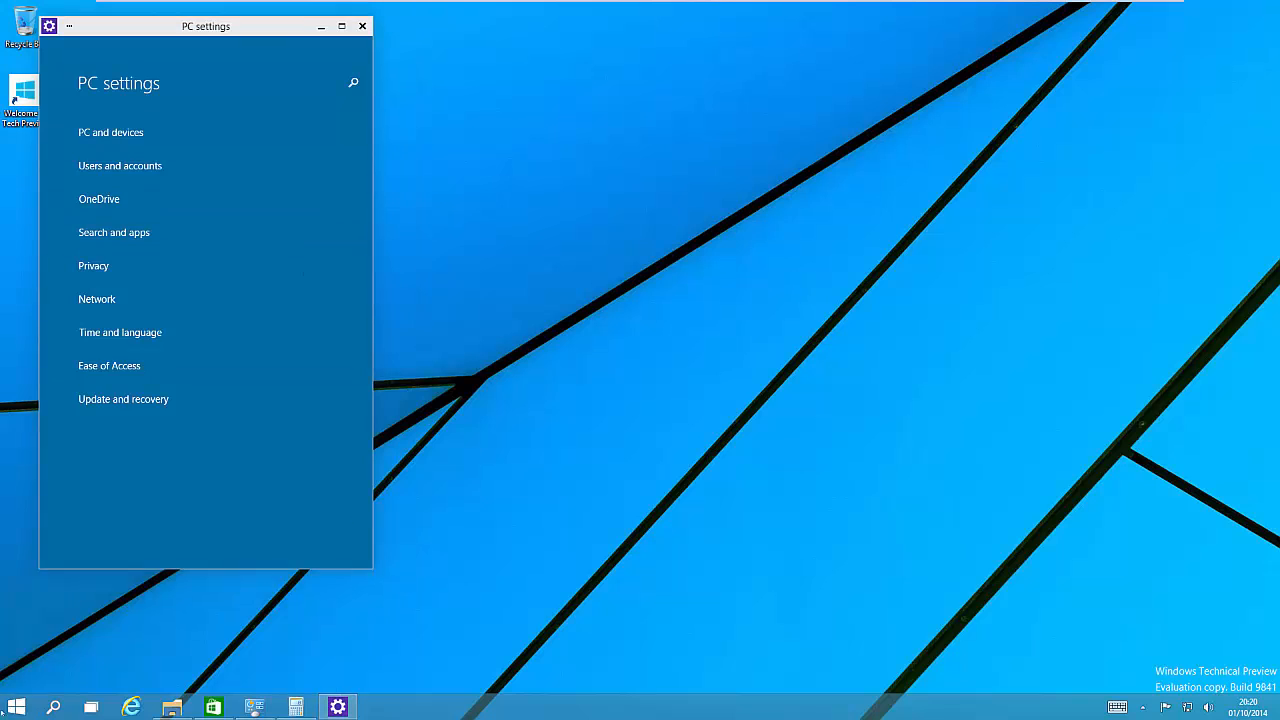
{"action": "left_click", "coordinate": [15, 706]}
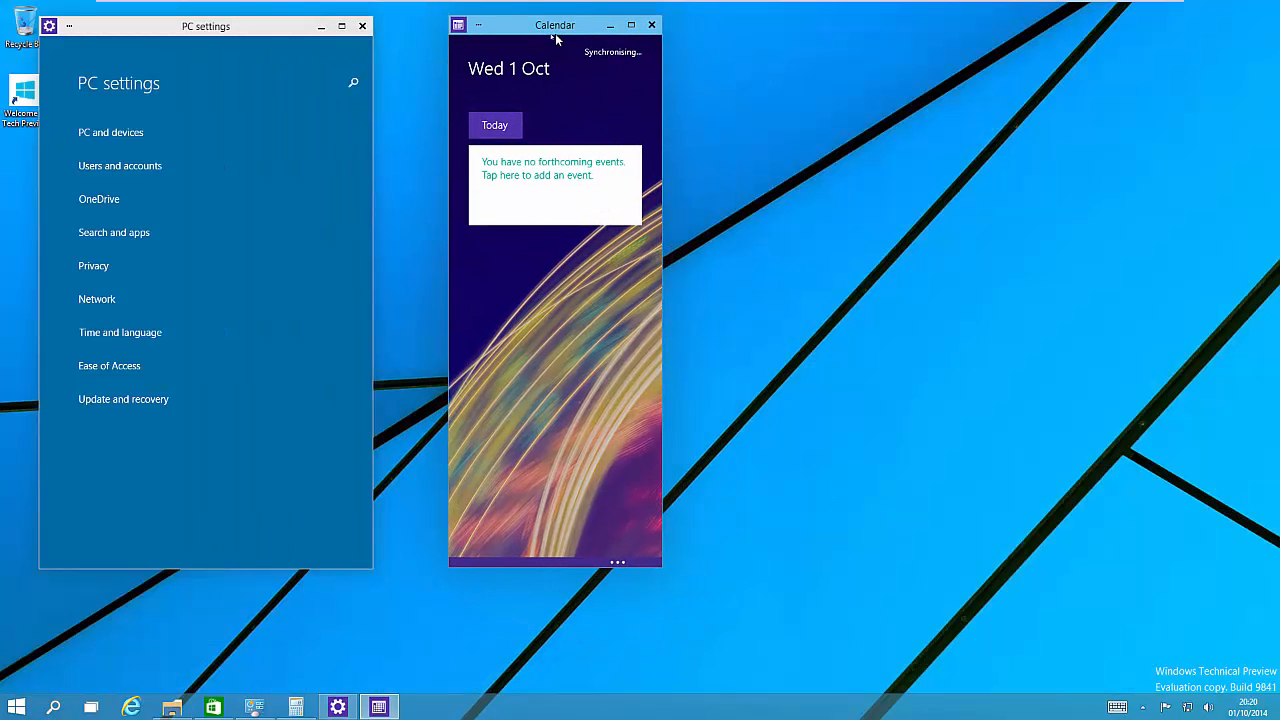
{"action": "left_click_drag", "start_coordinate": [555, 24], "coordinate": [510, 23]}
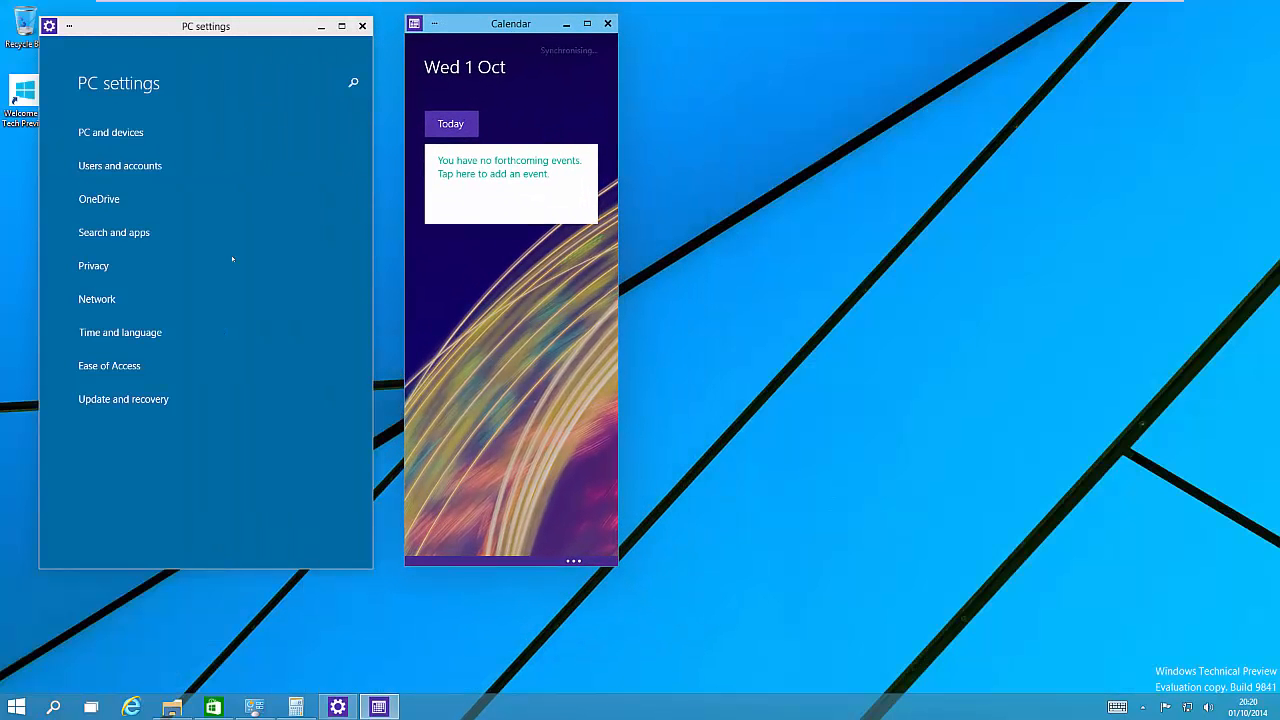